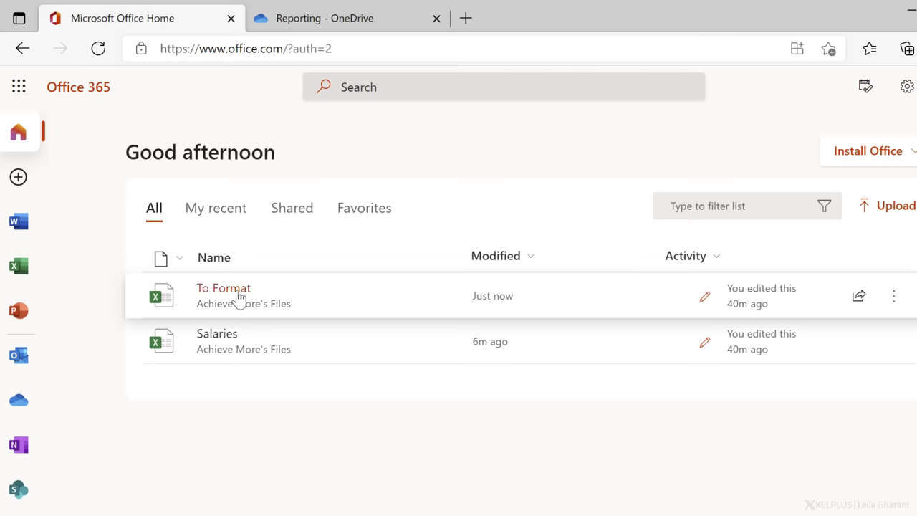
Open the To Format workbook, view its Report2 sheet, and return to Report1
left_click(223, 287)
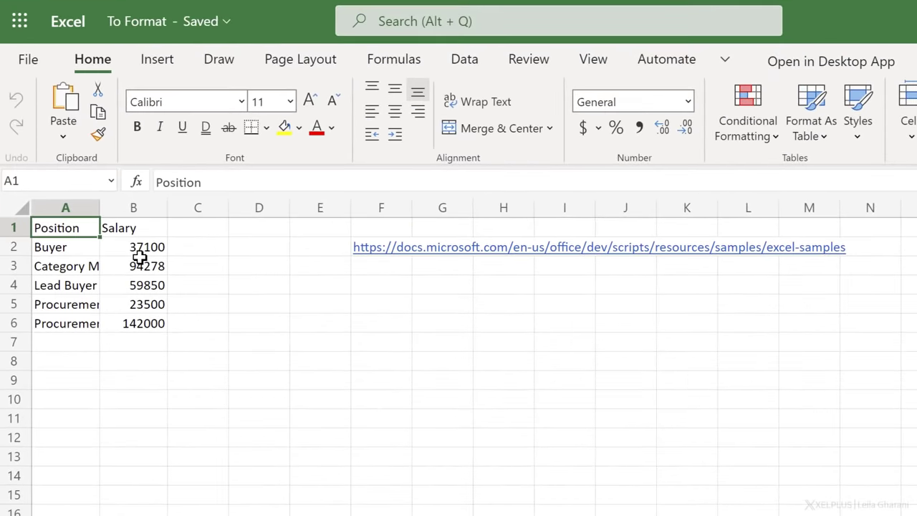
mouse_move(79, 287)
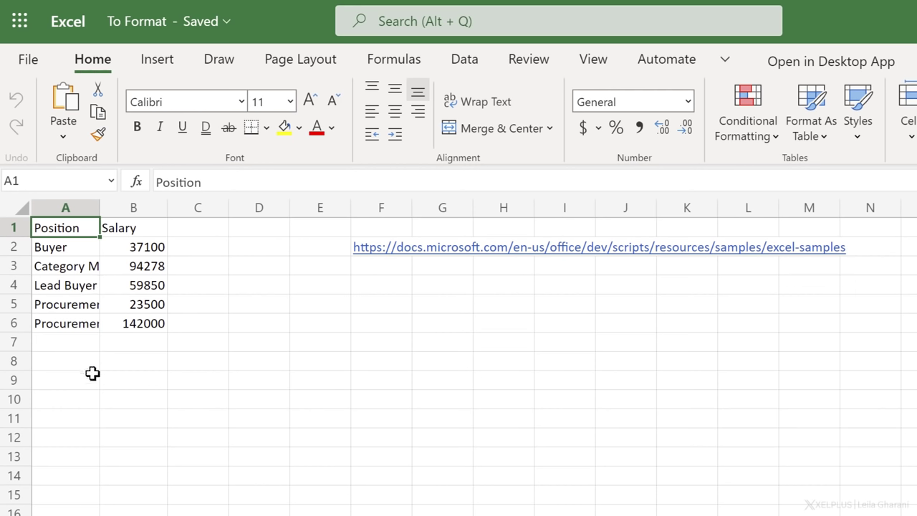
mouse_move(78, 246)
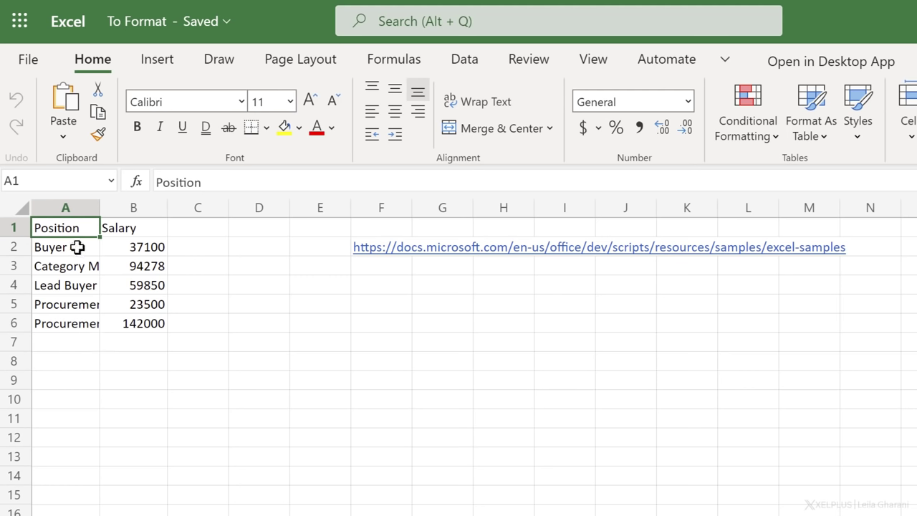
mouse_move(64, 228)
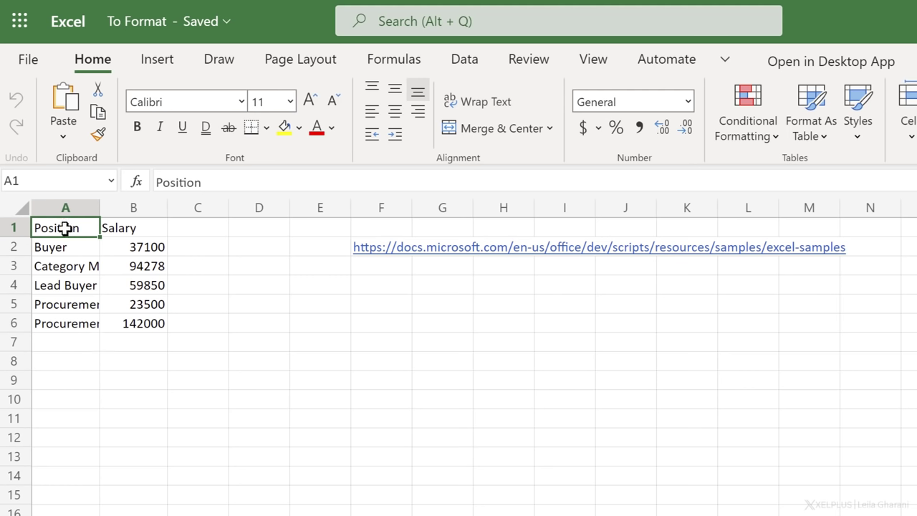
mouse_move(74, 239)
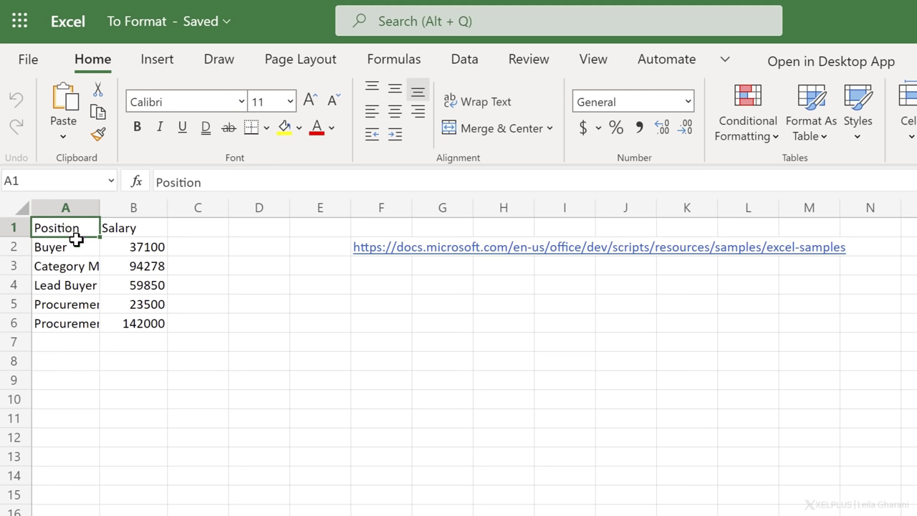
mouse_move(83, 304)
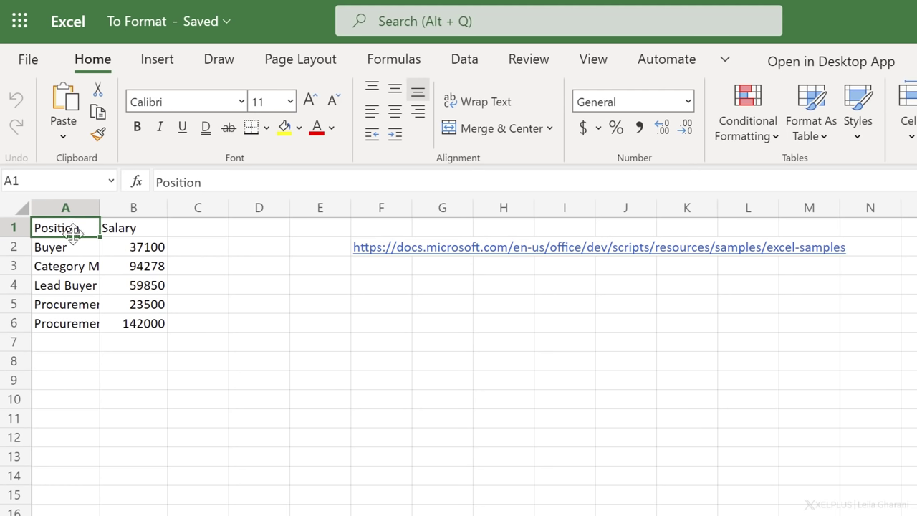
mouse_move(147, 235)
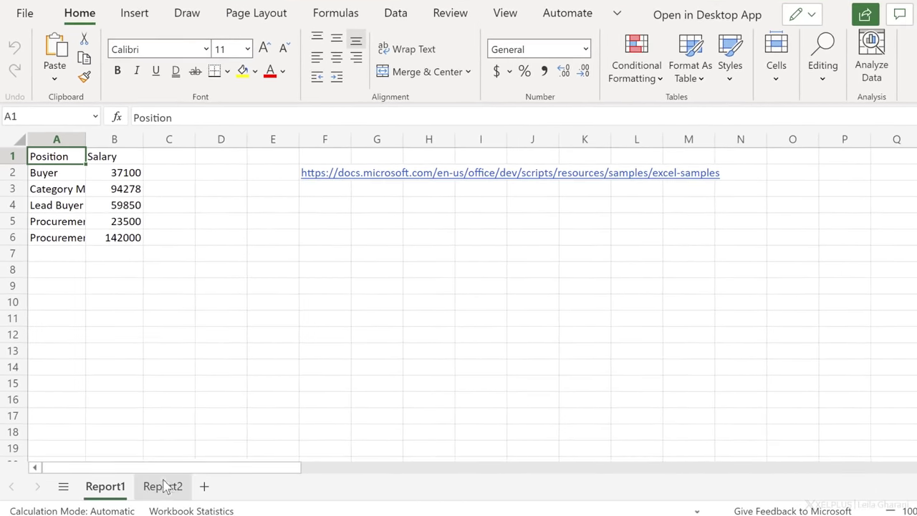
left_click(164, 486)
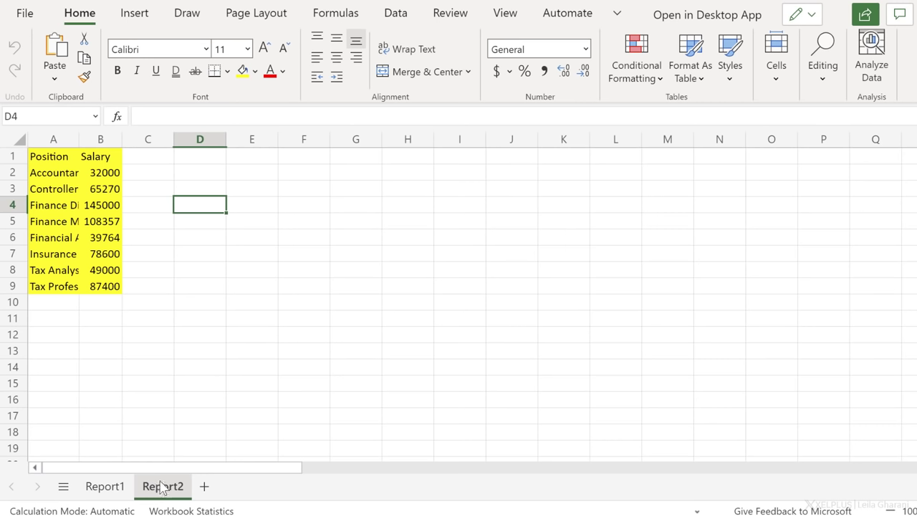
left_click(162, 485)
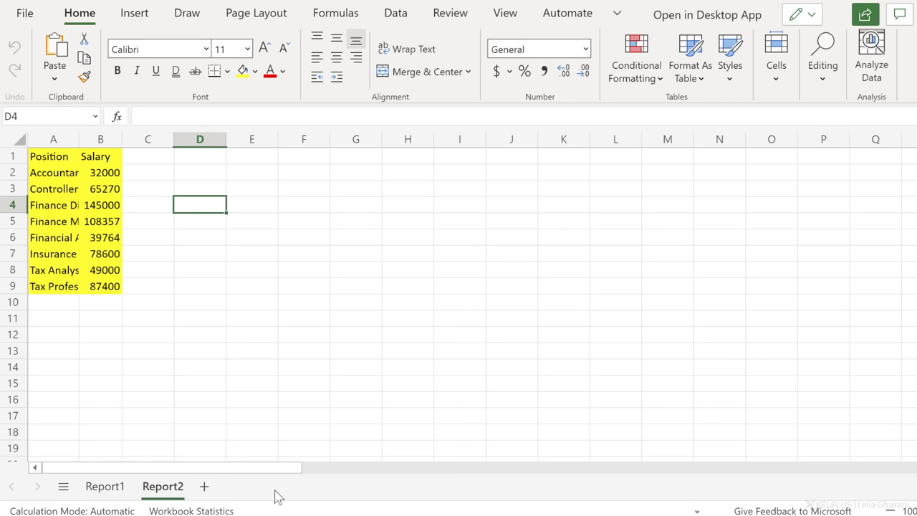
mouse_move(264, 487)
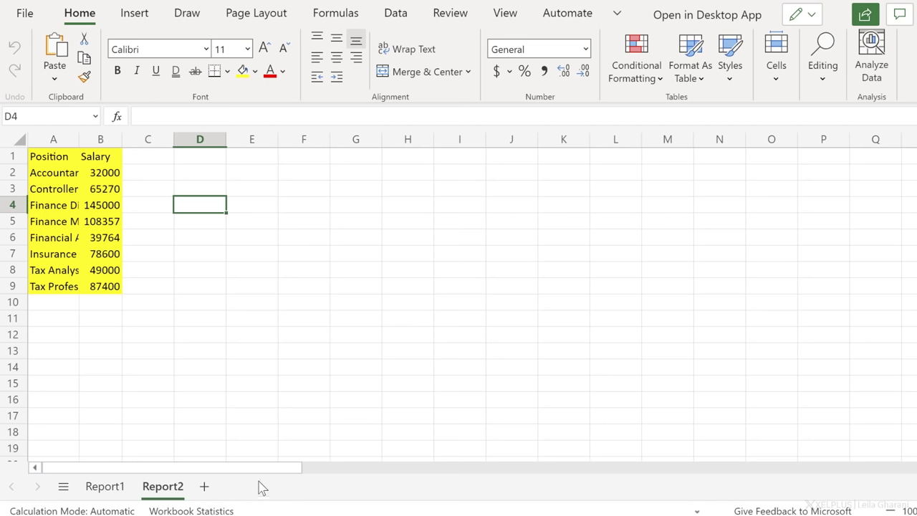
mouse_move(94, 287)
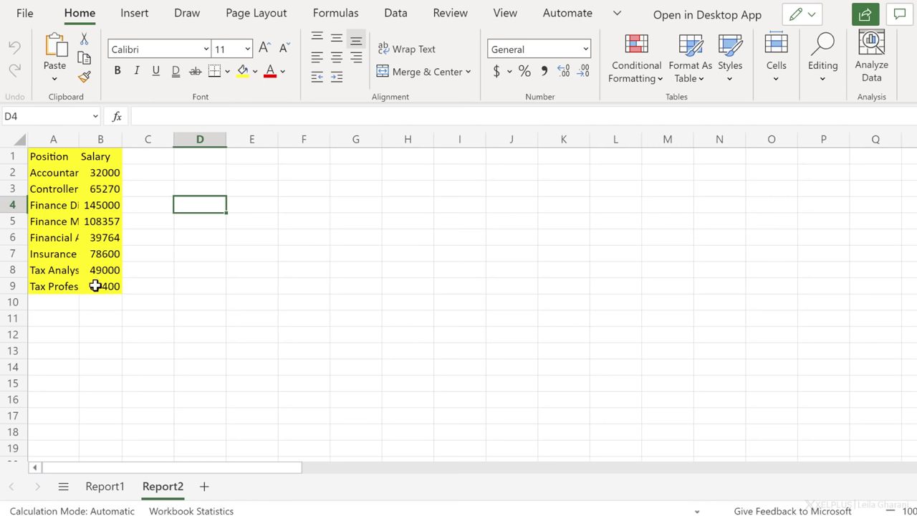
left_click(104, 486)
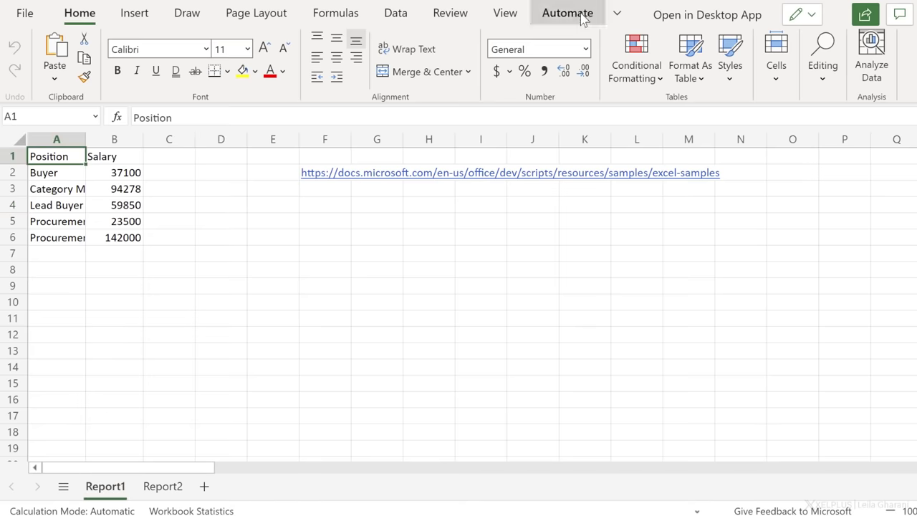
Start Record Actions from the Automate tools and land on the Report1 sheet
left_click(567, 13)
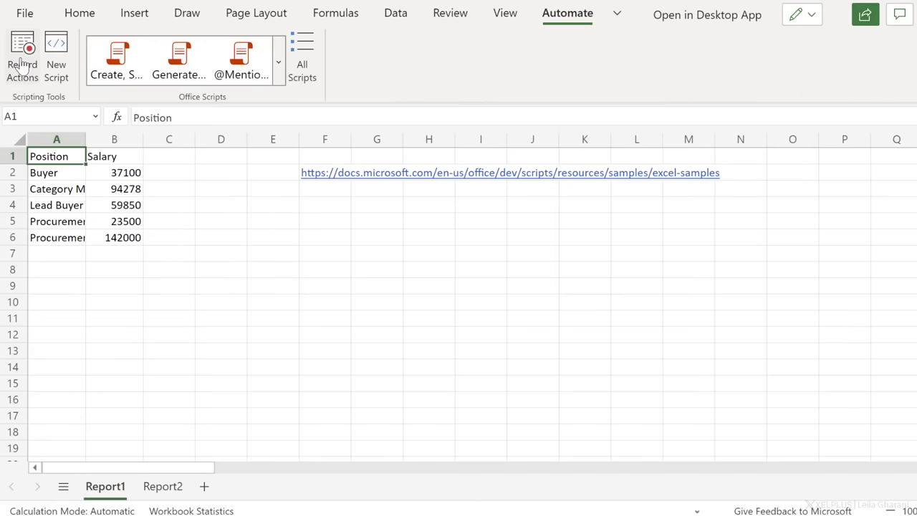
left_click(22, 58)
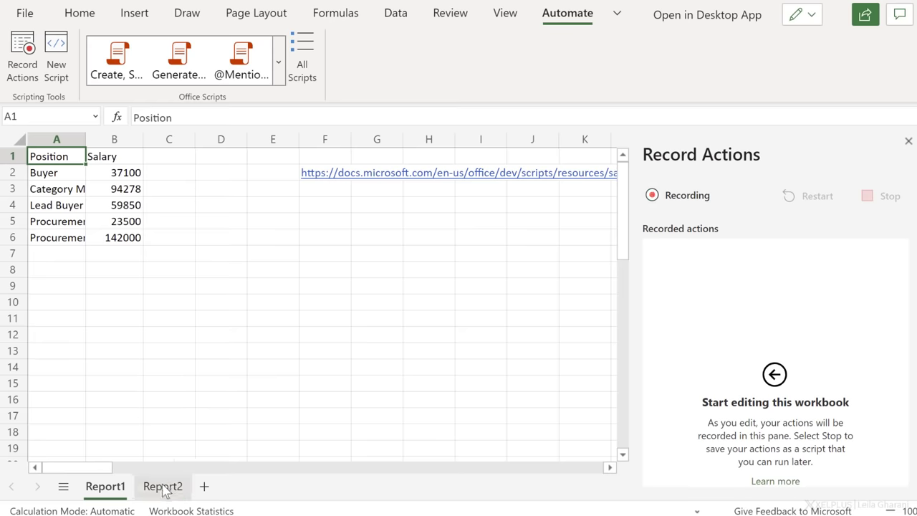
left_click(163, 486)
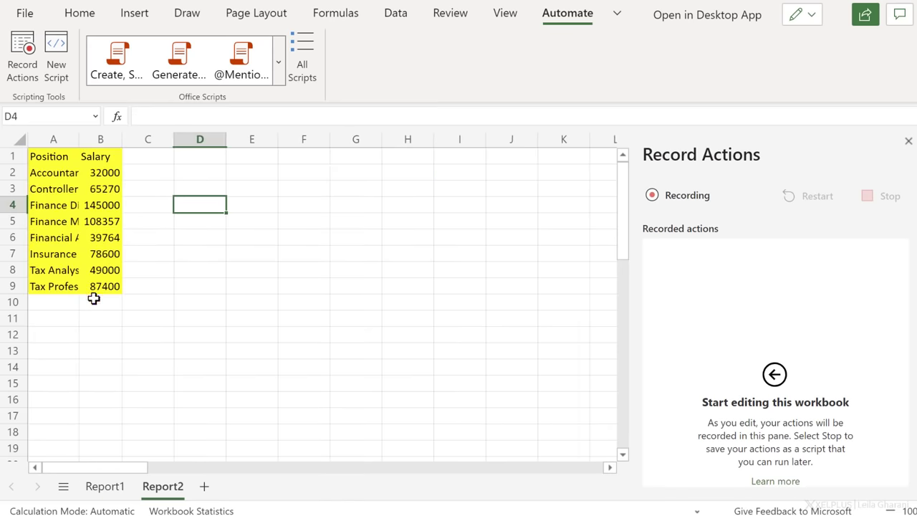
left_click(105, 487)
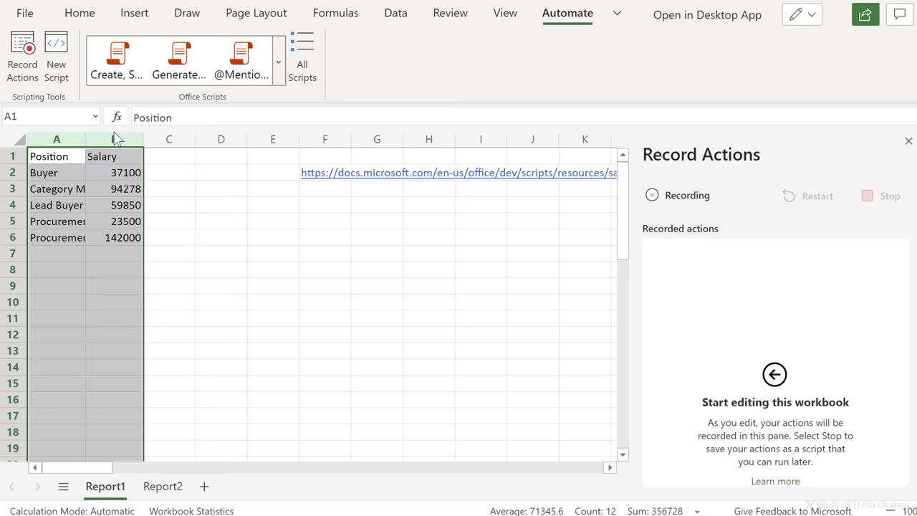
Clear the formatting from columns A:B of Report1 as the first recorded action
left_click(651, 194)
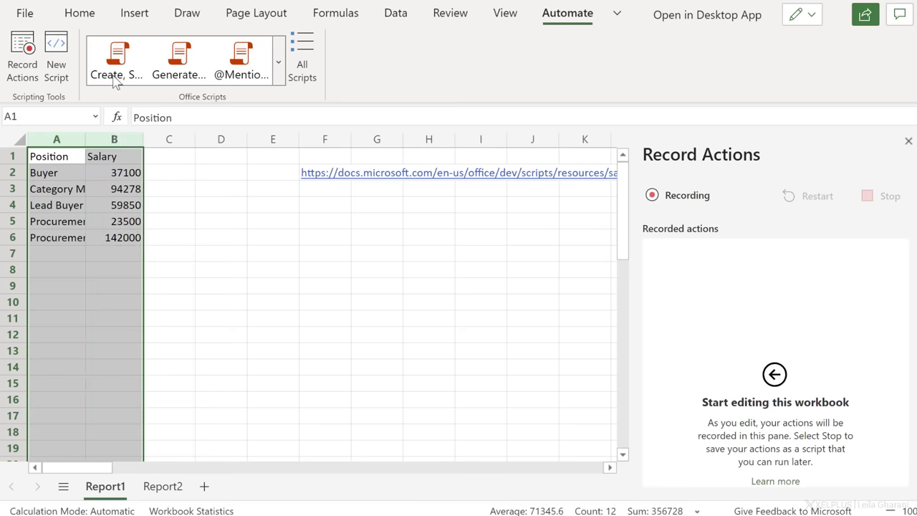
left_click(81, 13)
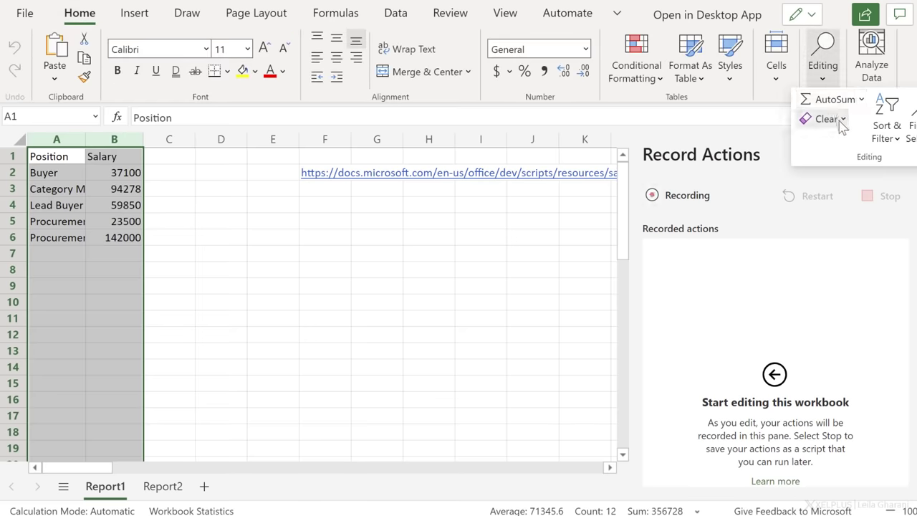
left_click(825, 119)
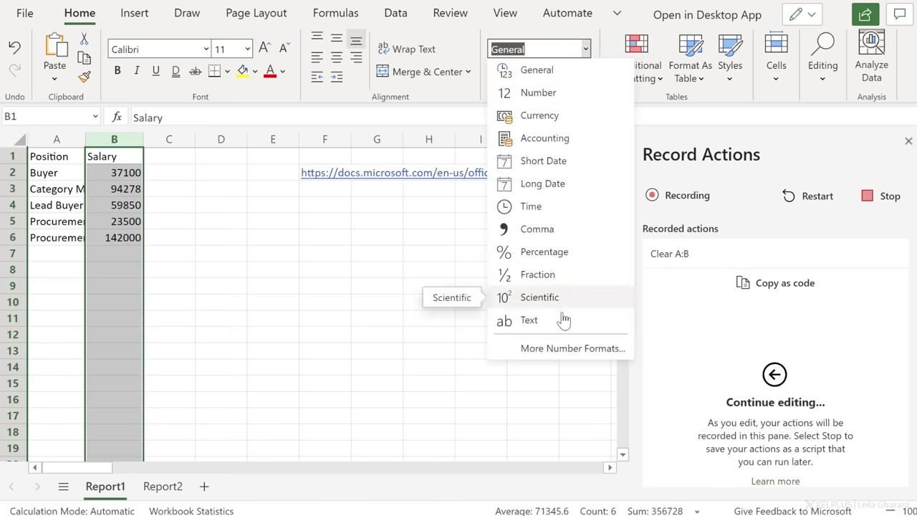
Give column B the Number format with thousands separator via More Number Formats
left_click(573, 348)
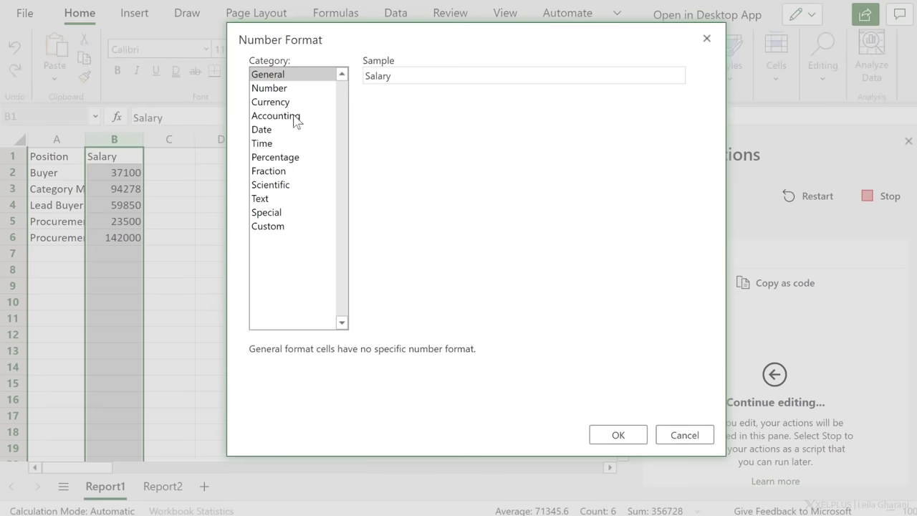
left_click(270, 88)
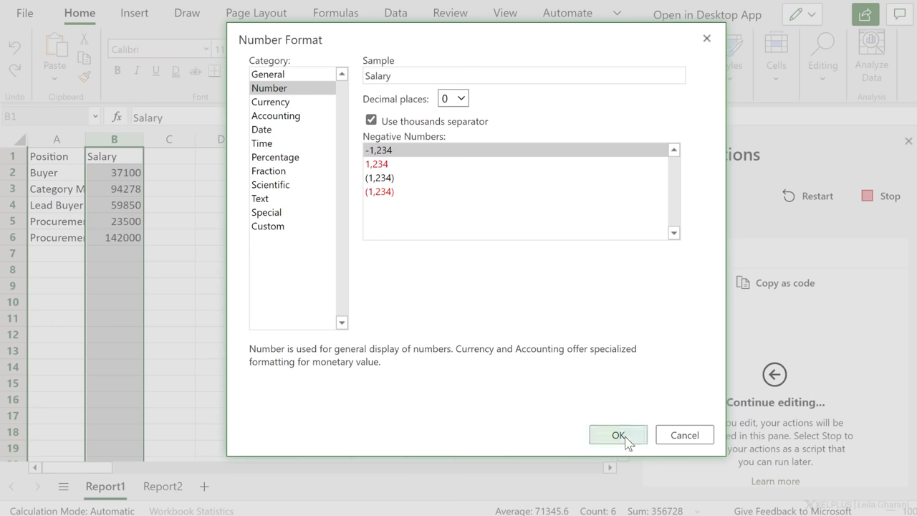
left_click(617, 436)
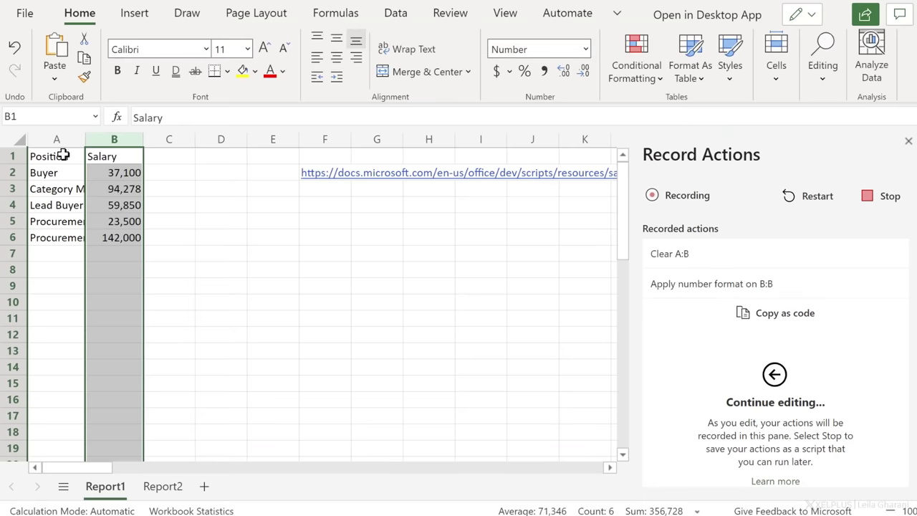
Make the A1:B1 header cells bold with a bottom border
left_click(252, 72)
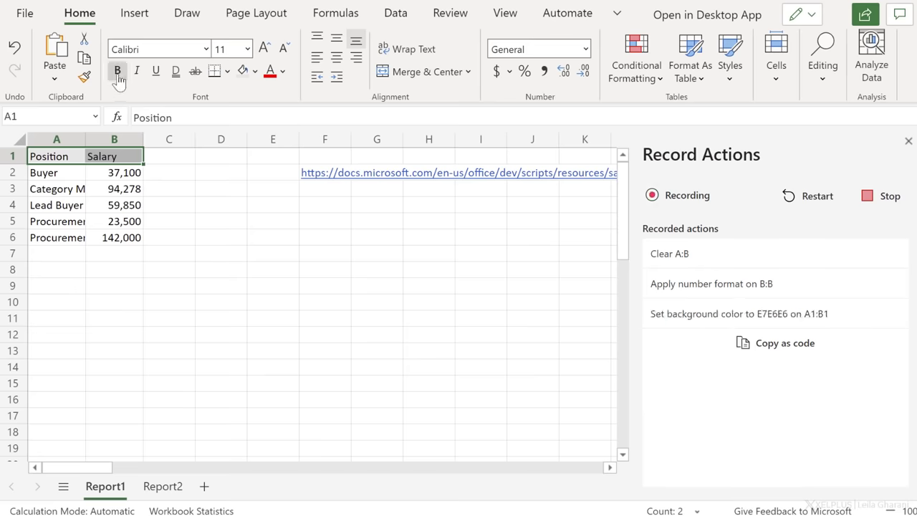
left_click(118, 71)
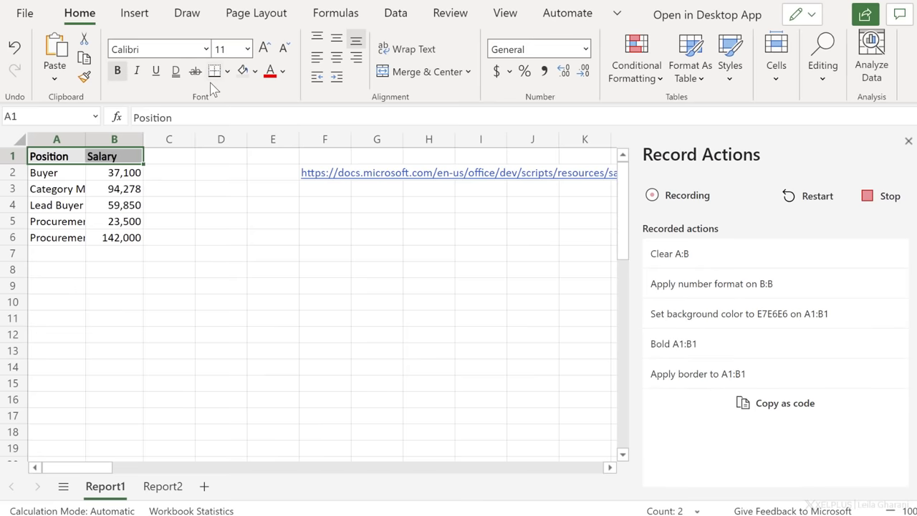
left_click(57, 139)
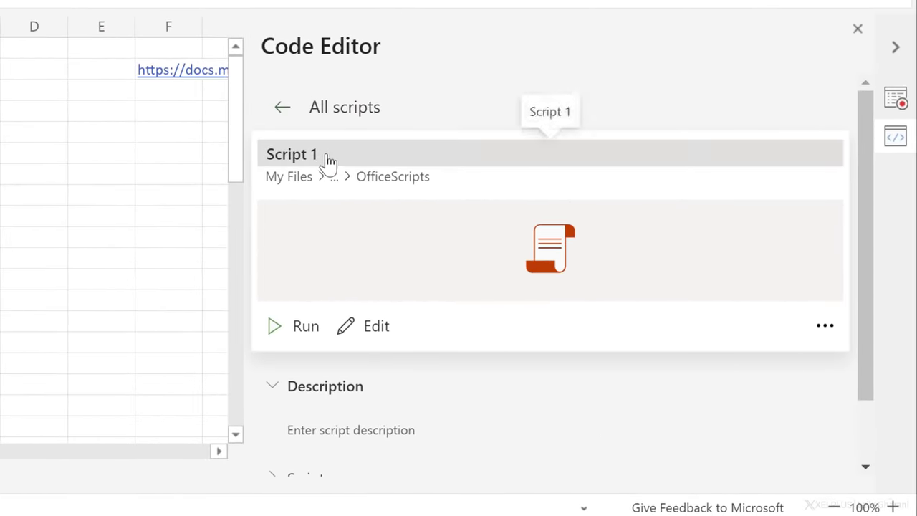
double_click(293, 155)
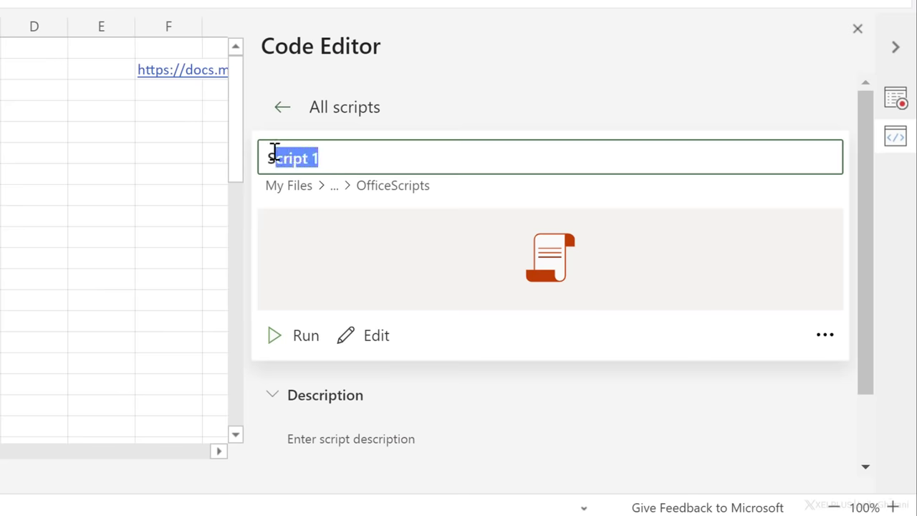
type("Formatting")
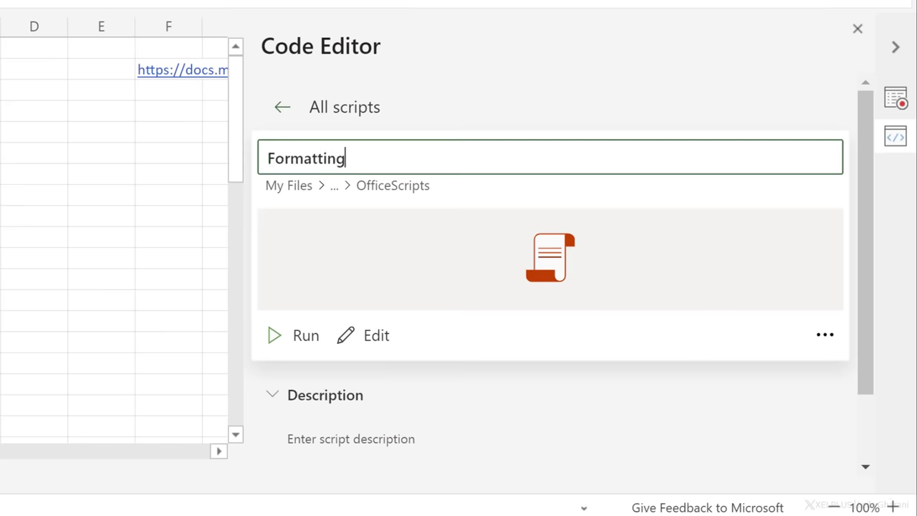
left_click(375, 335)
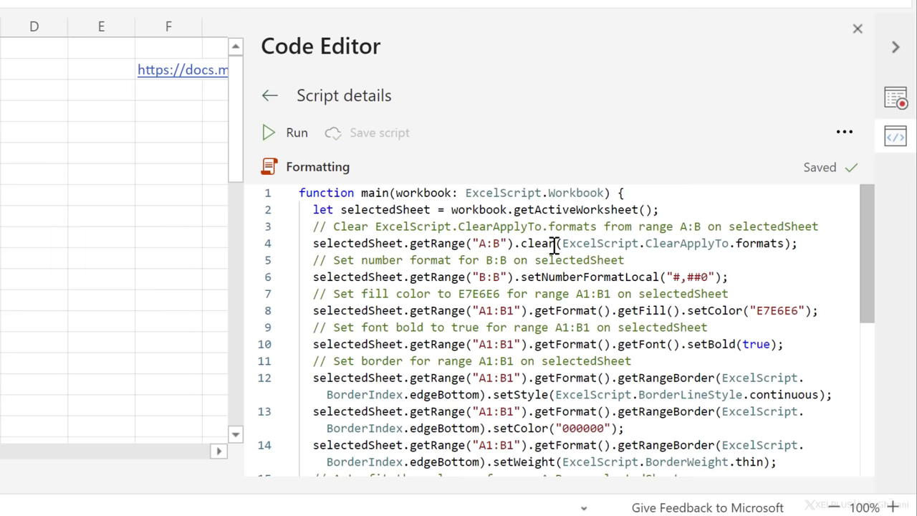
mouse_move(537, 243)
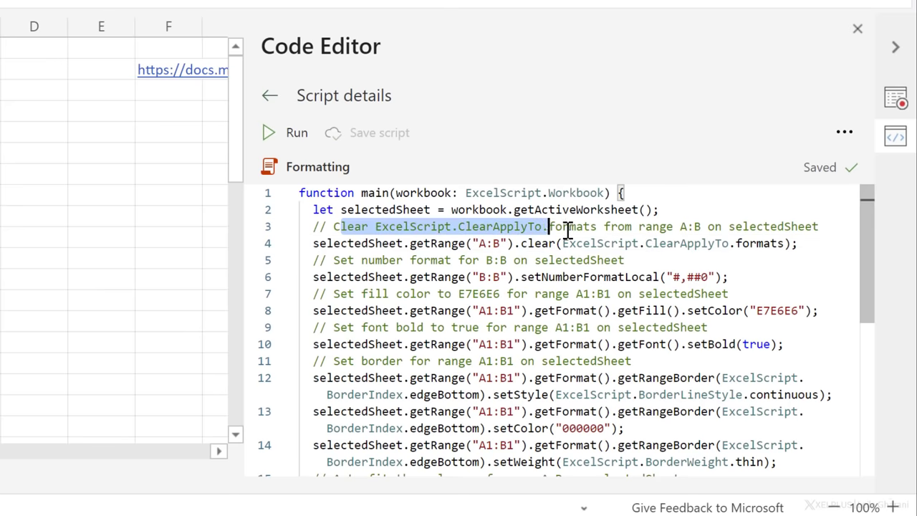
left_click_drag(547, 227, 819, 226)
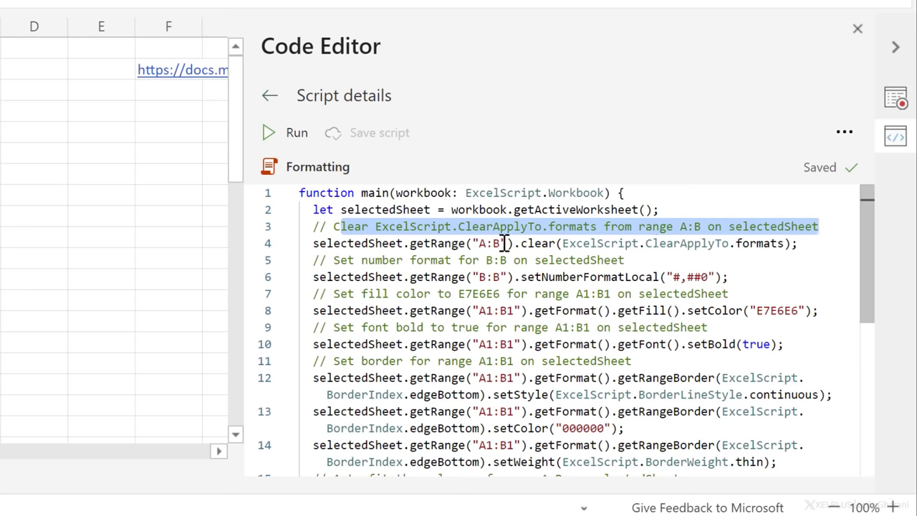
scroll("down", 3)
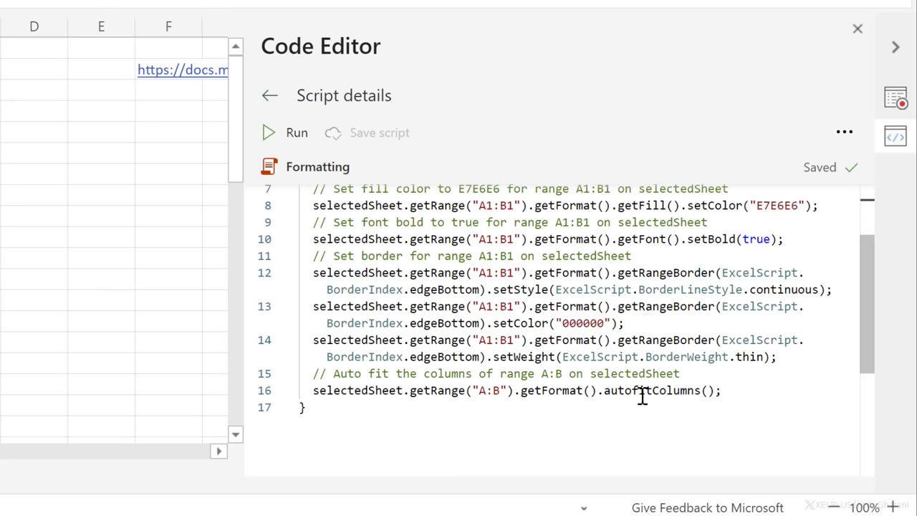
mouse_move(447, 401)
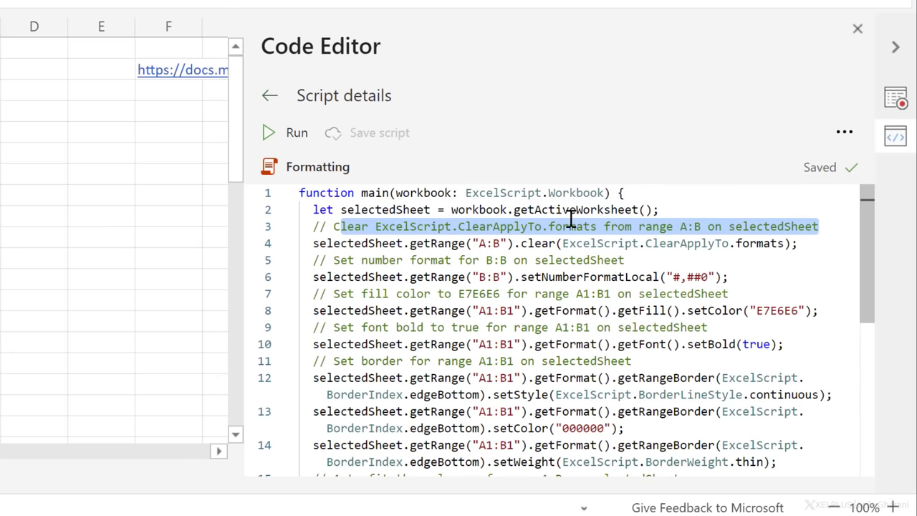
mouse_move(565, 209)
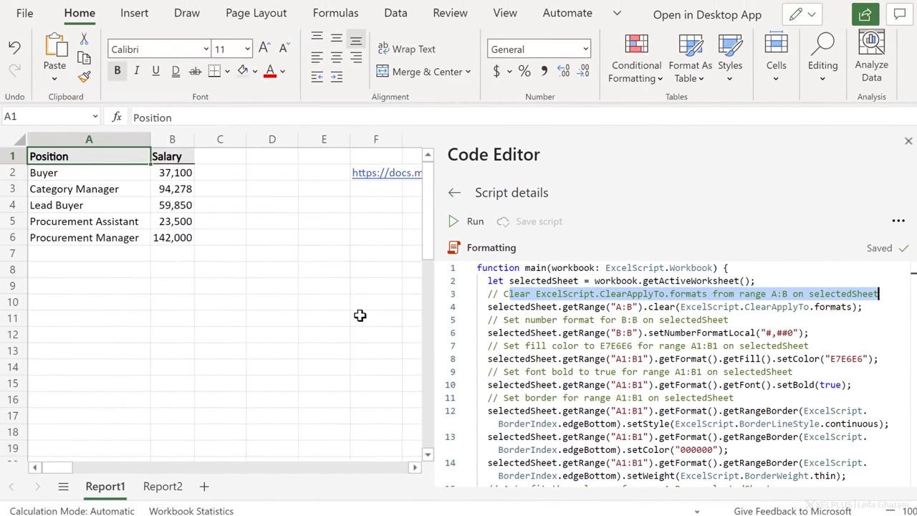
mouse_move(369, 206)
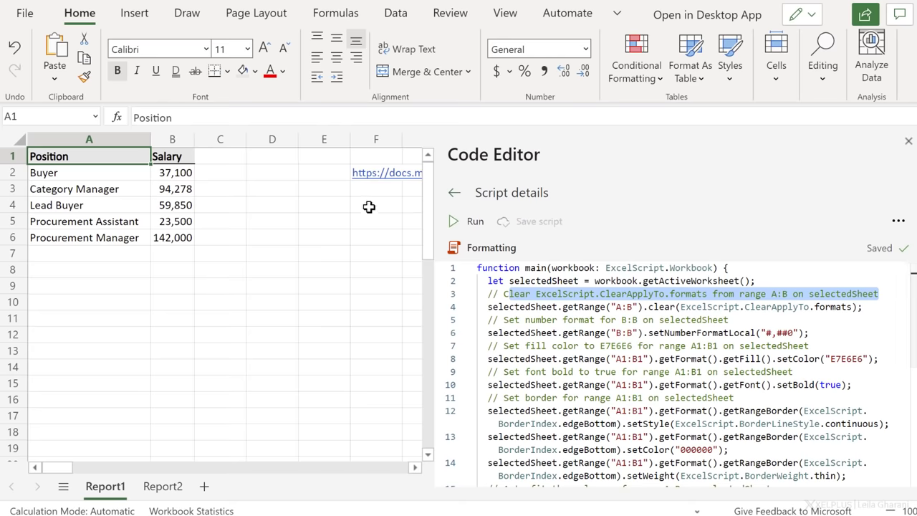
left_click(375, 172)
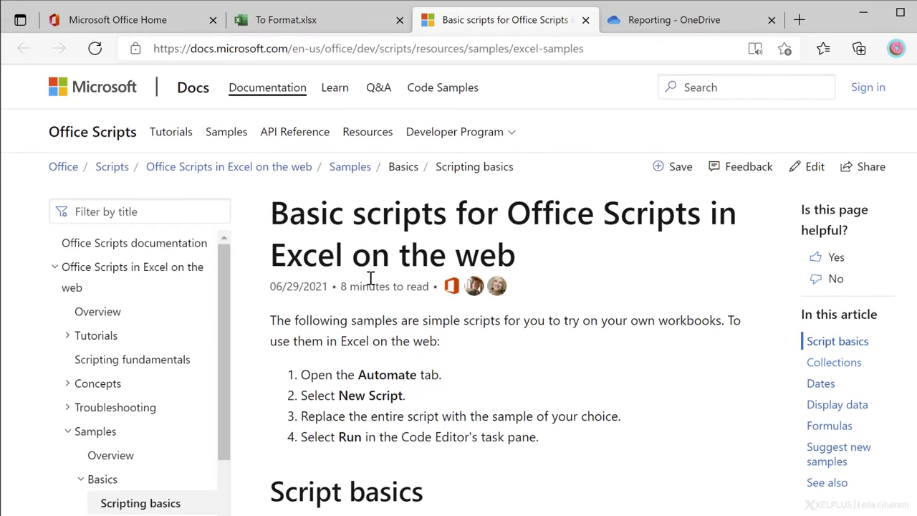
mouse_move(335, 67)
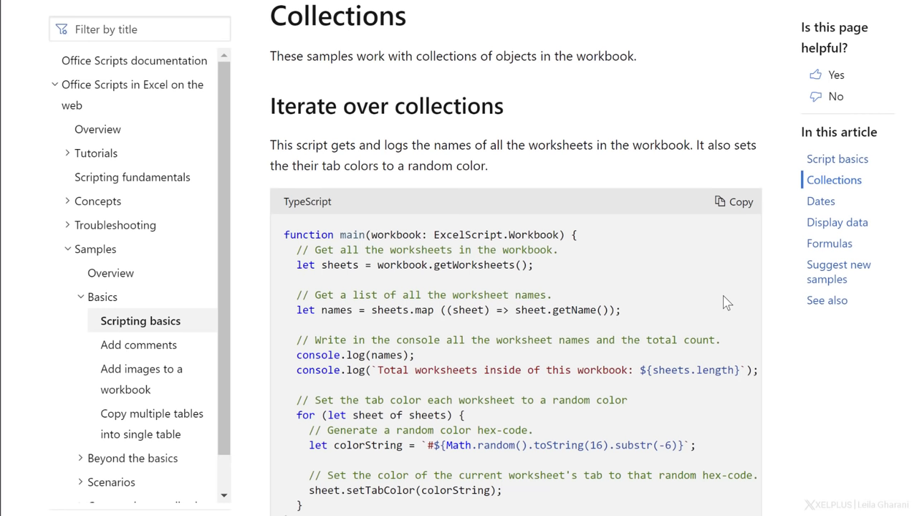
mouse_move(669, 286)
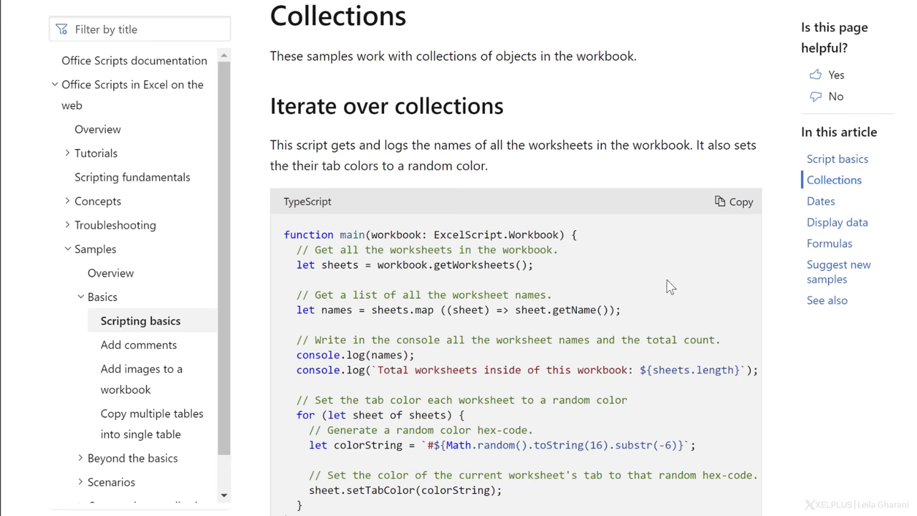
mouse_move(356, 271)
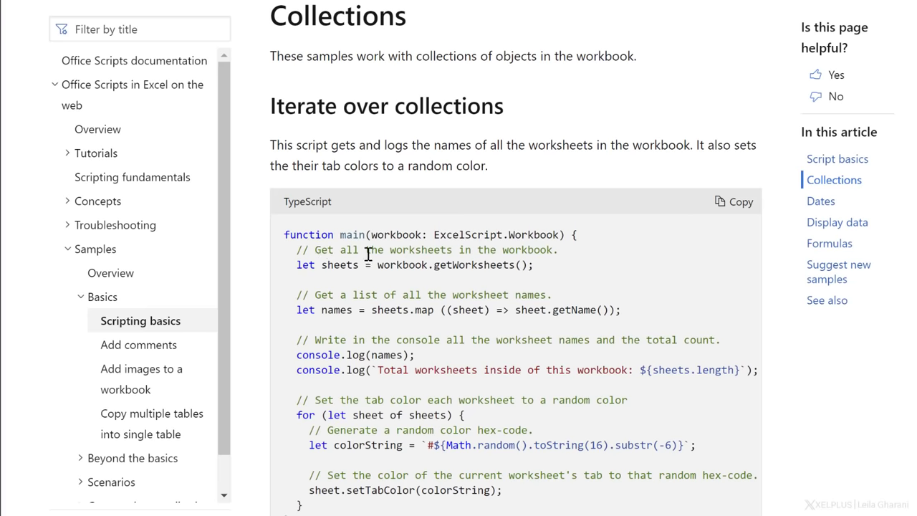
mouse_move(301, 268)
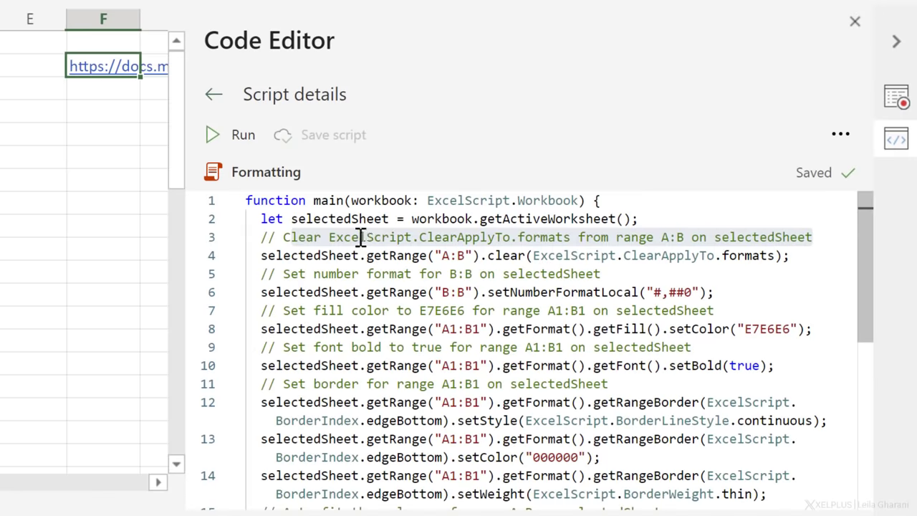
Replace line 2 with let sheets = workbook.getWorksheets(); to collect all worksheets
double_click(337, 218)
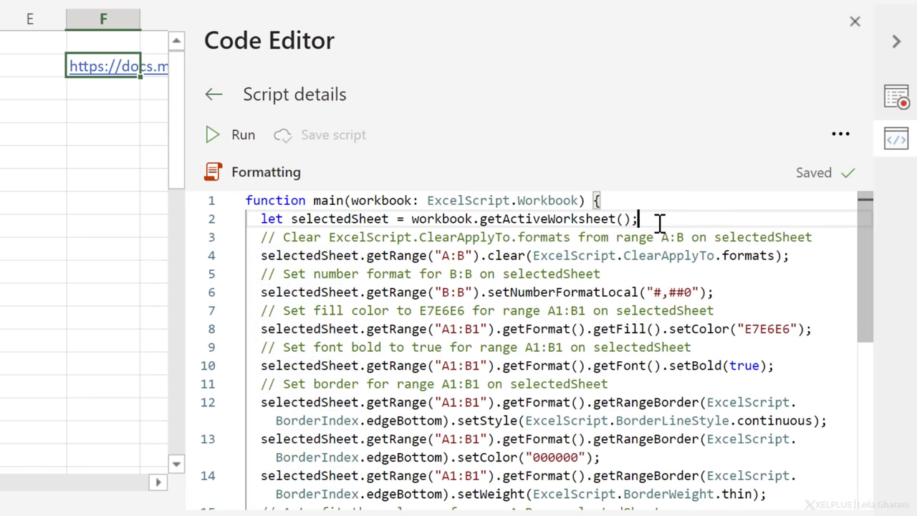
triple_click(443, 218)
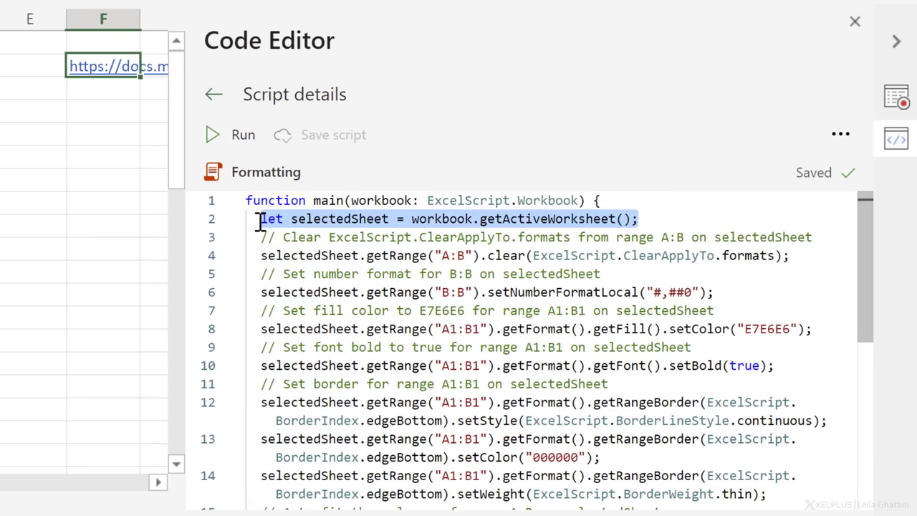
type("let sheets = workbook.getWorksheets();")
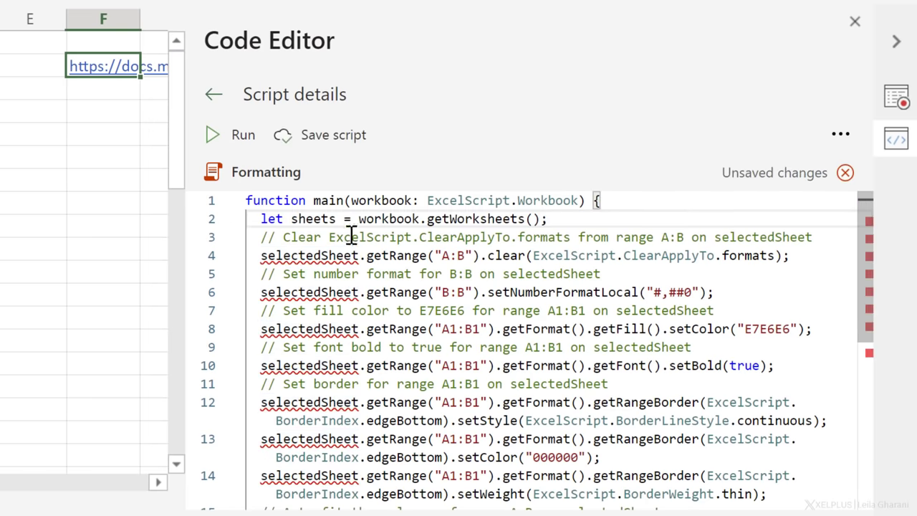
left_click(547, 218)
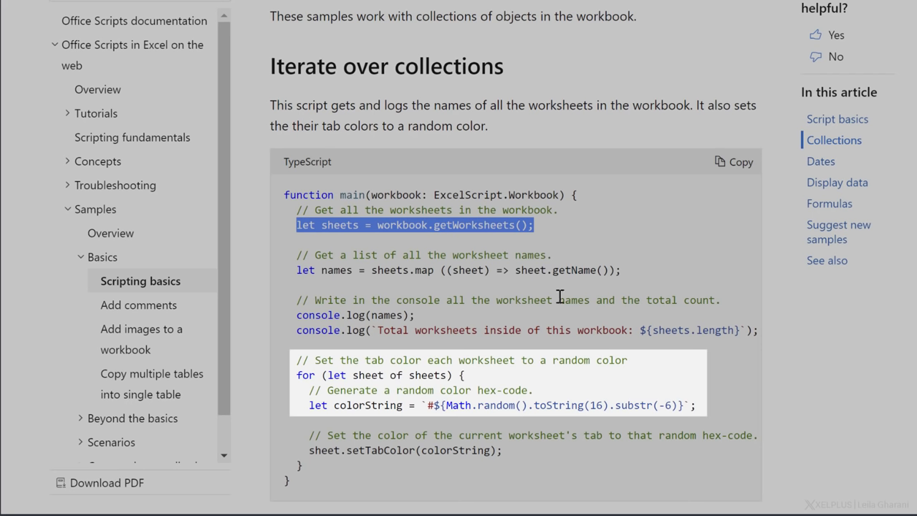
mouse_move(312, 365)
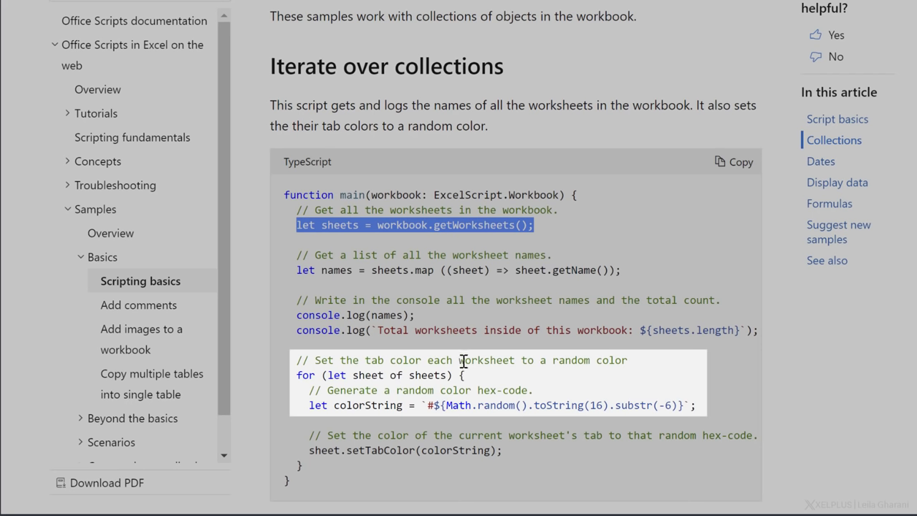
mouse_move(650, 365)
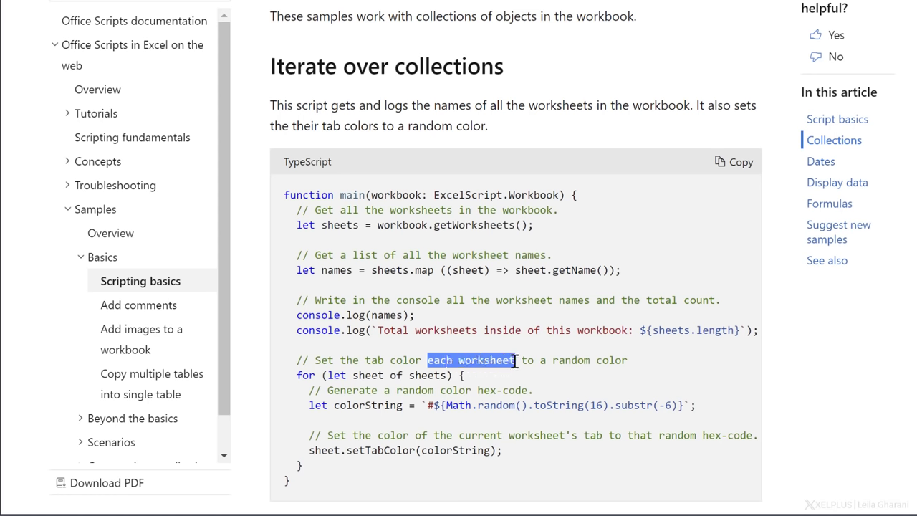
Select the sample's for (let sheet of sheets) { loop line to copy it
left_click(304, 376)
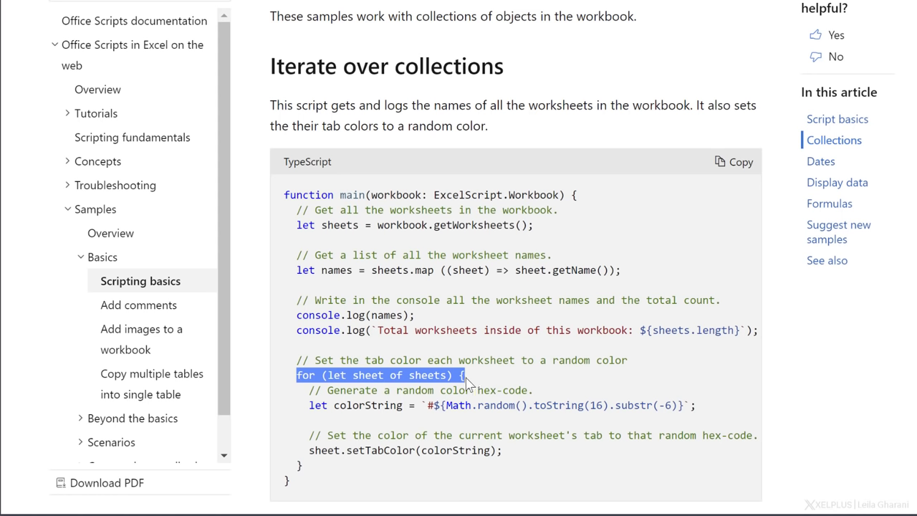
mouse_move(470, 389)
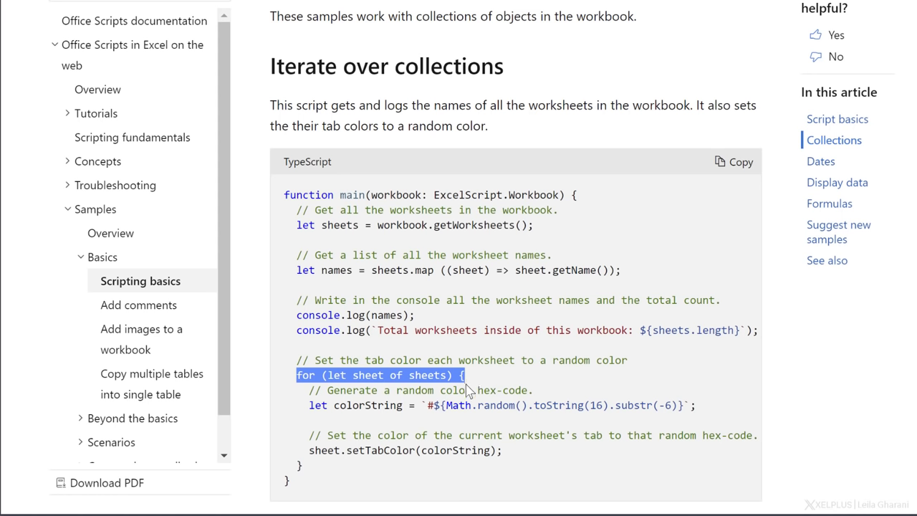
mouse_move(308, 387)
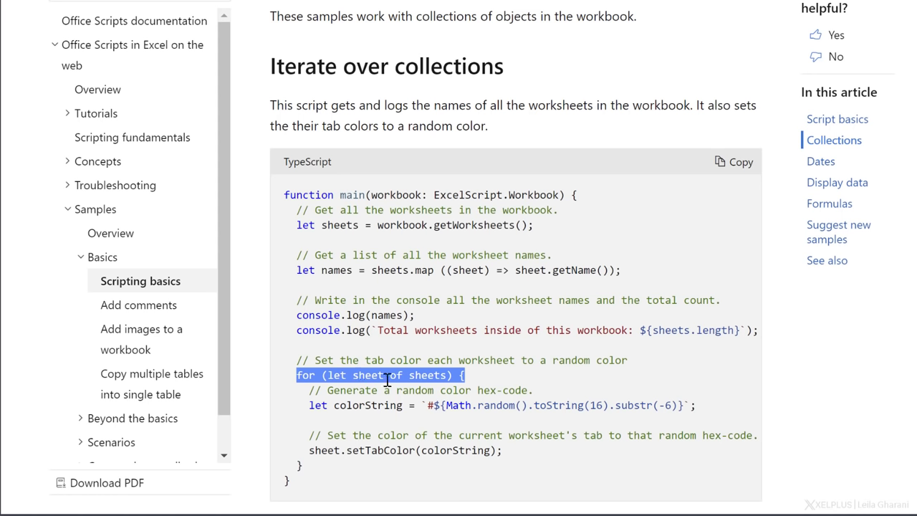
mouse_move(466, 371)
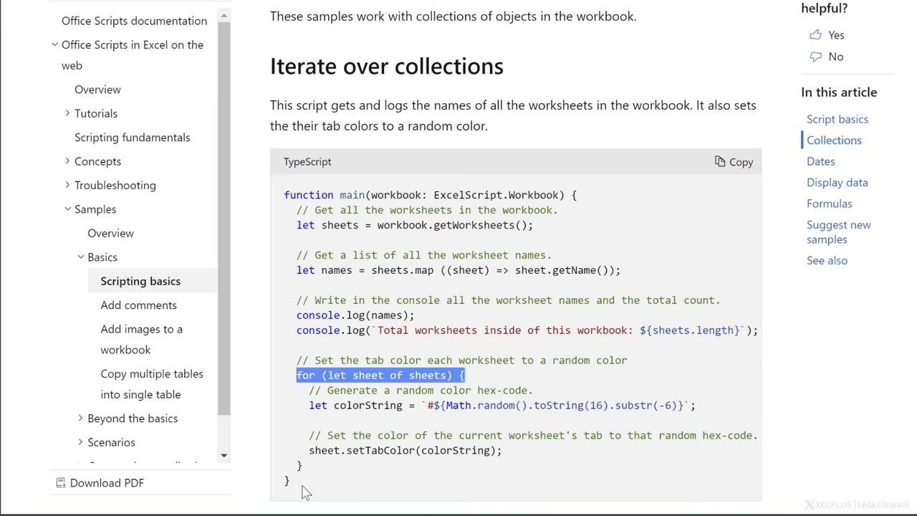
mouse_move(380, 390)
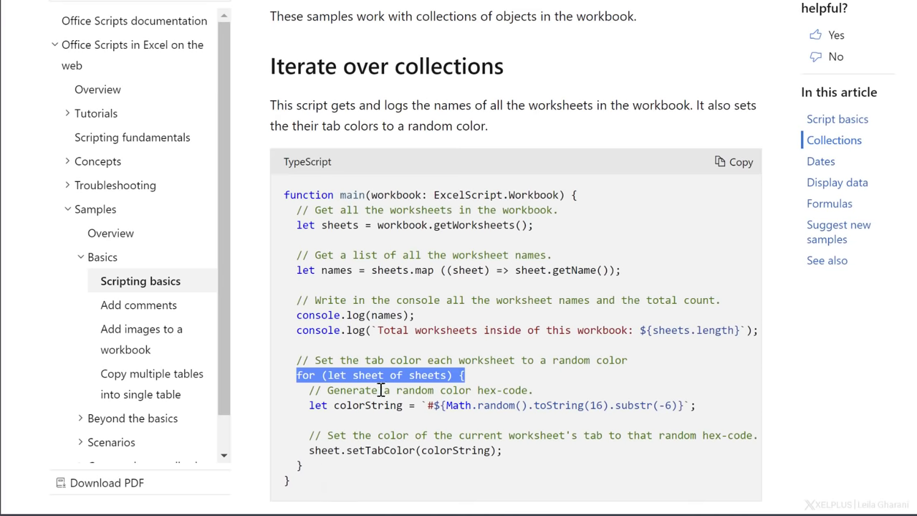
mouse_move(333, 389)
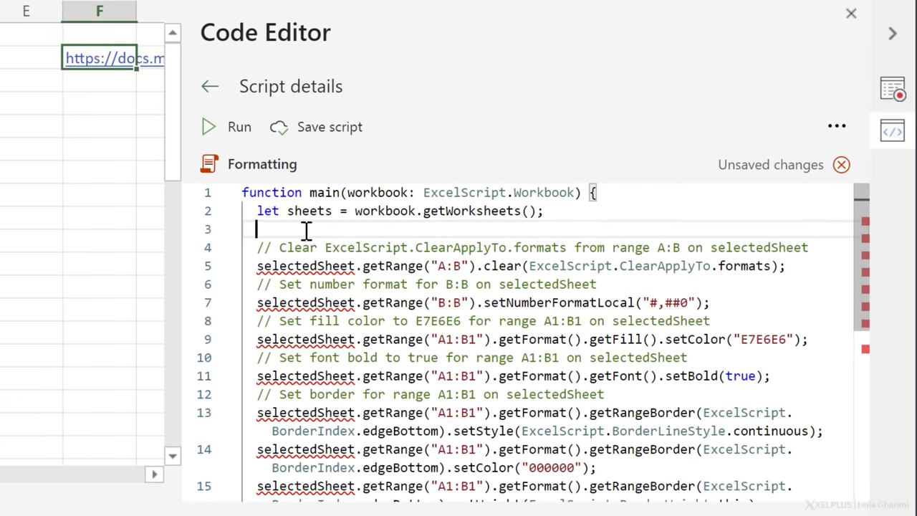
Paste for (let sheet of sheets) { after the sheets declaration and begin replacing selectedSheet
key("ctrl+v")
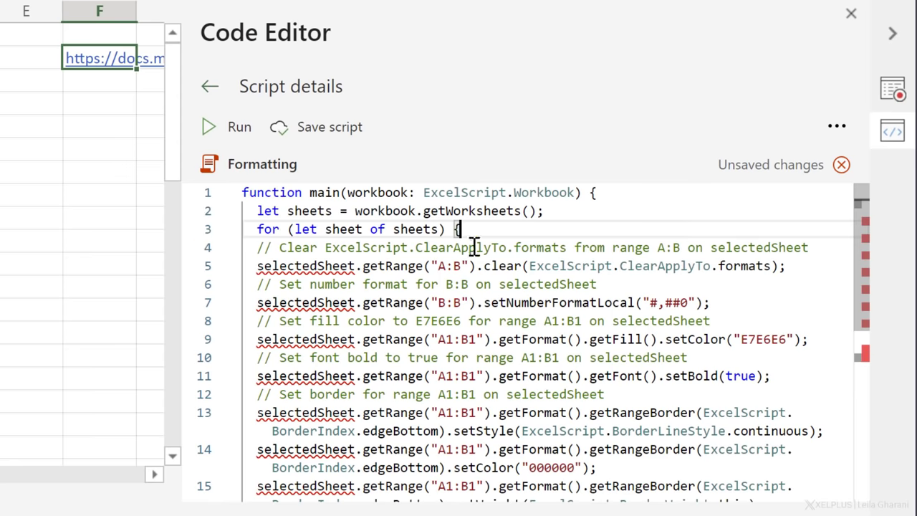
scroll("down", 3)
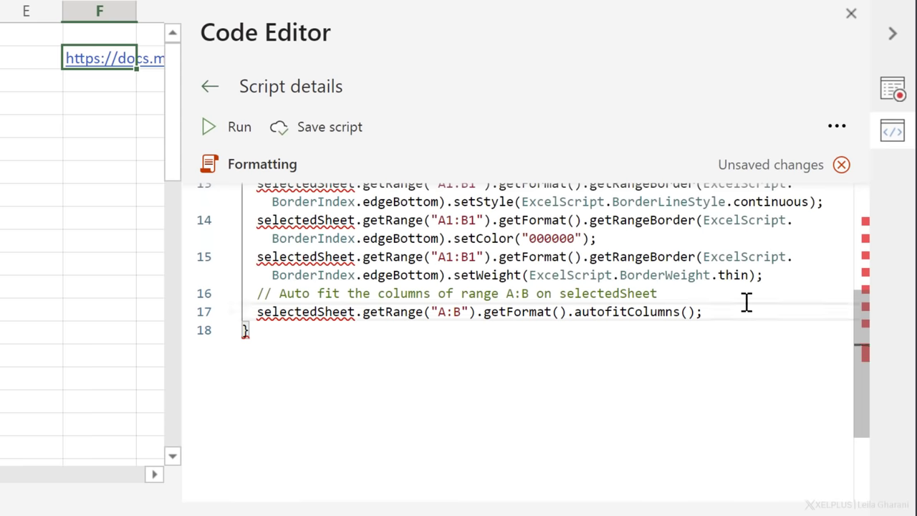
key("enter")
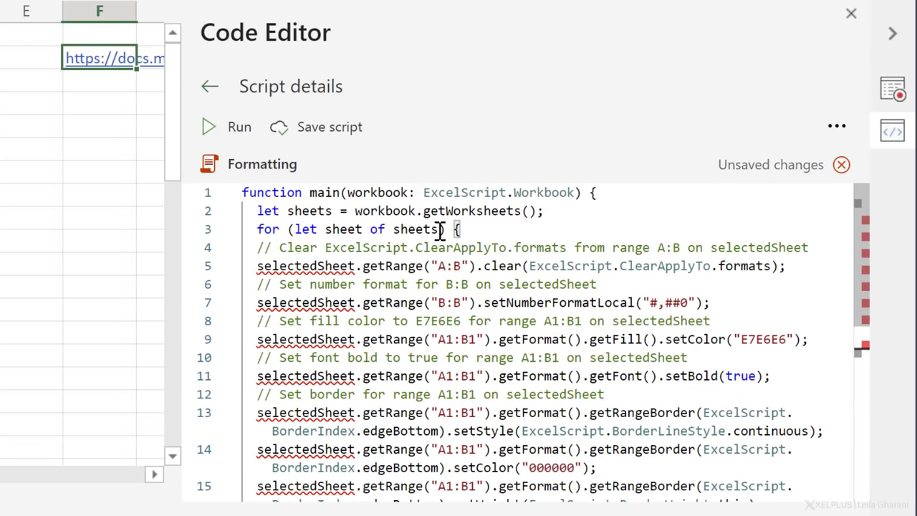
double_click(303, 265)
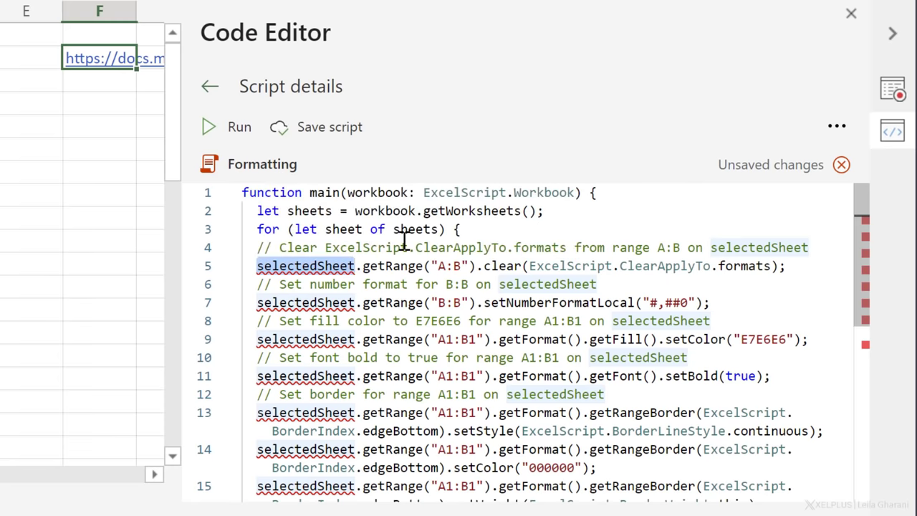
key("ctrl+h")
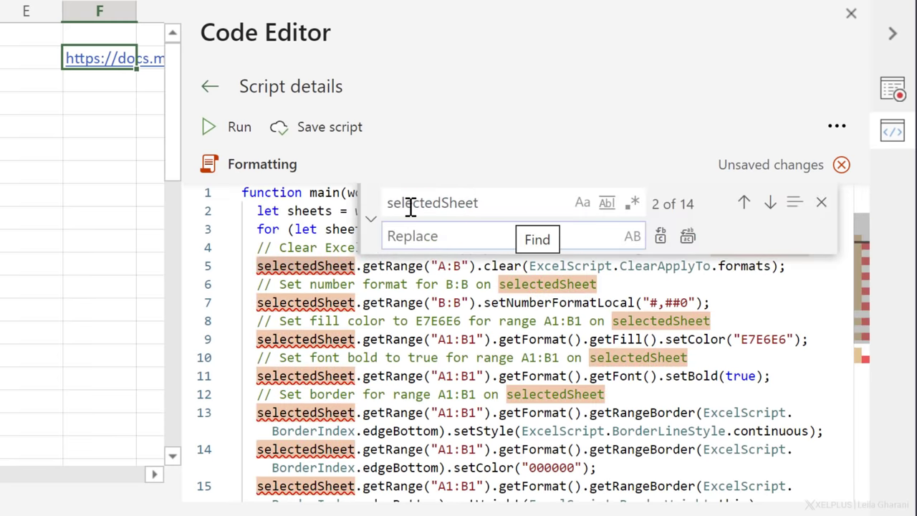
Replace every selectedSheet reference with sheet and run the revised Formatting script
type("s")
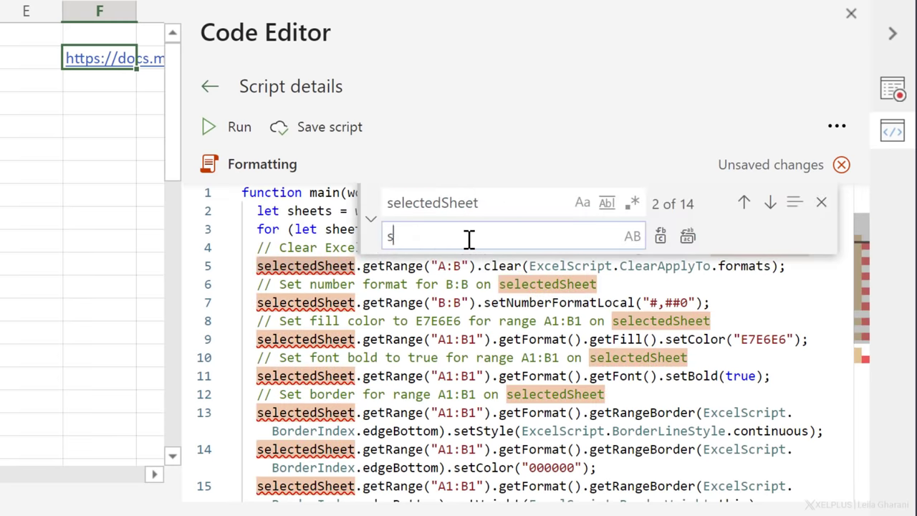
type("heet")
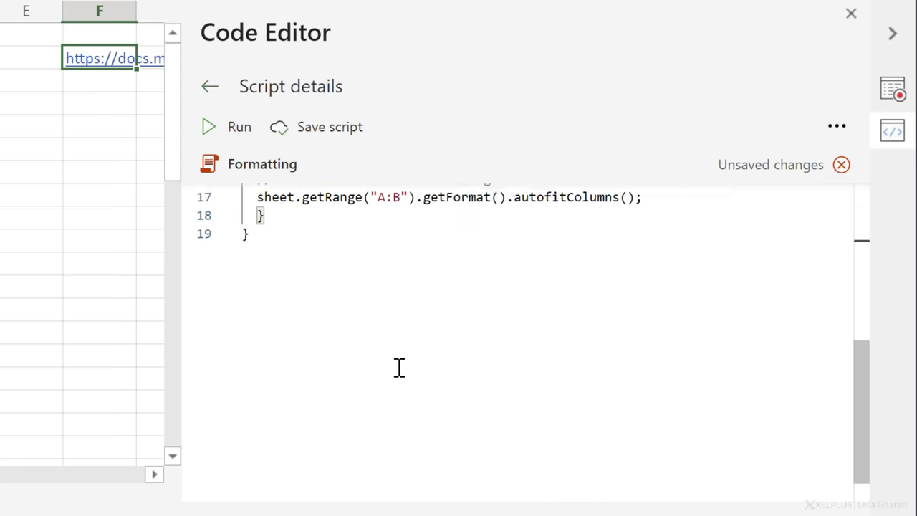
left_click(329, 126)
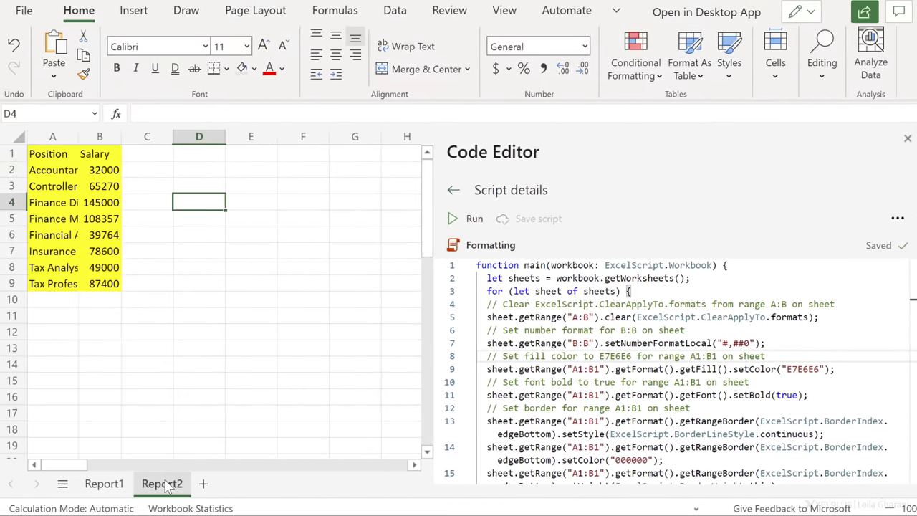
Check Report2 and Report1 both show comma-formatted salaries in autofitted columns
left_click(161, 484)
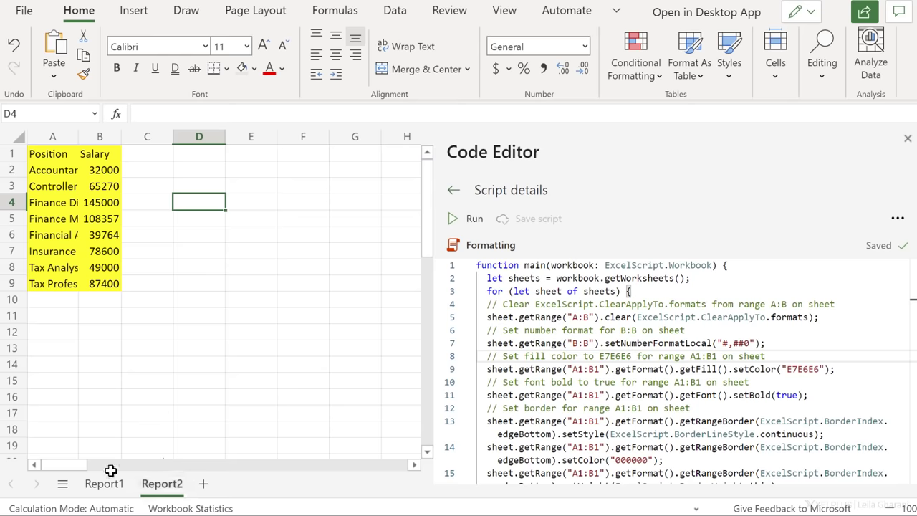
left_click(103, 483)
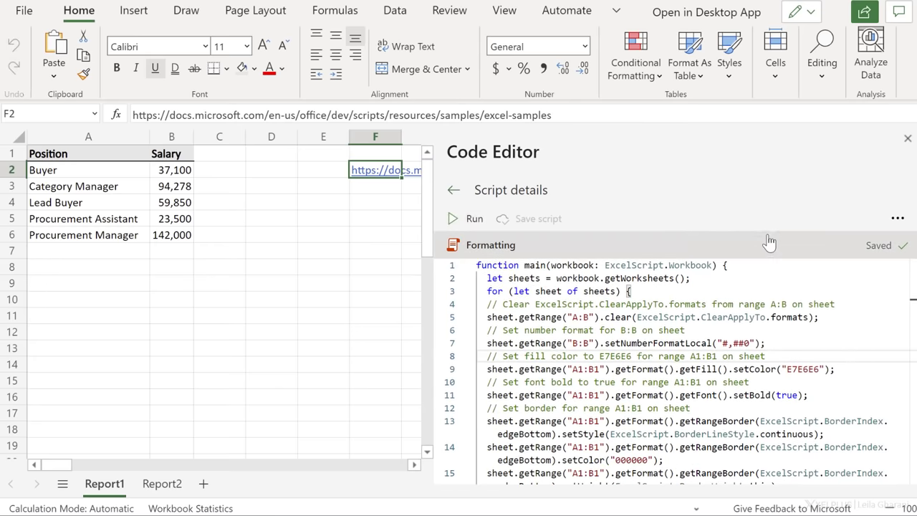
left_click(162, 485)
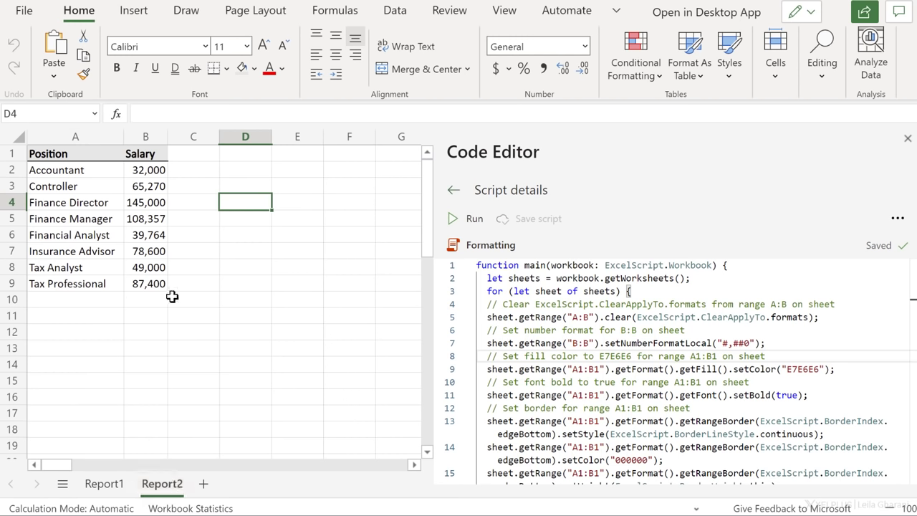
mouse_move(172, 289)
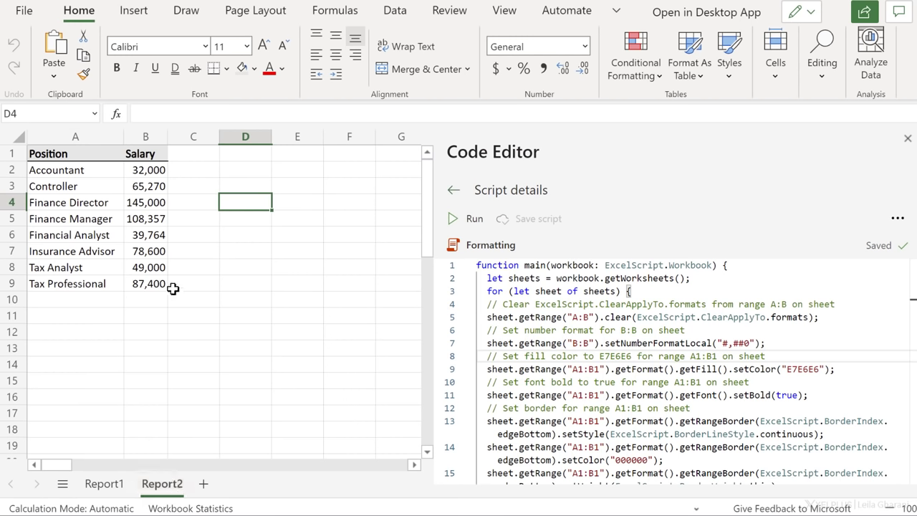
mouse_move(171, 281)
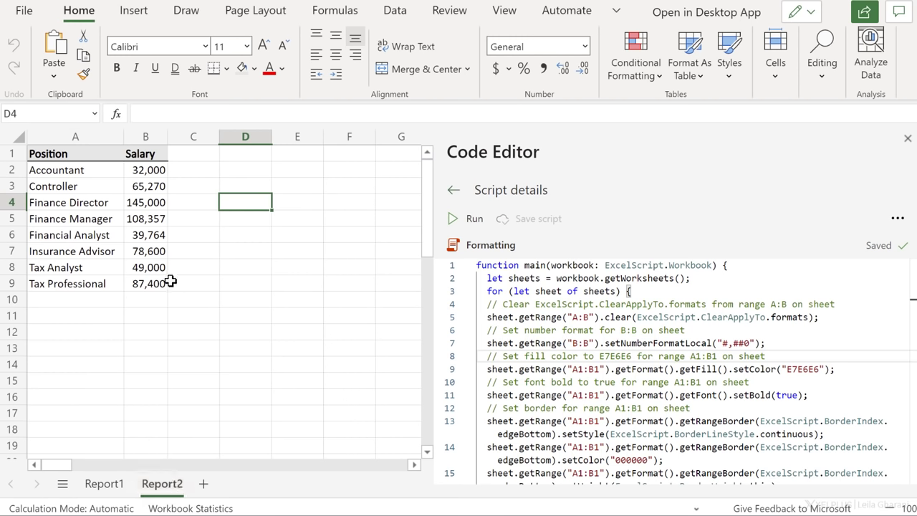
mouse_move(175, 287)
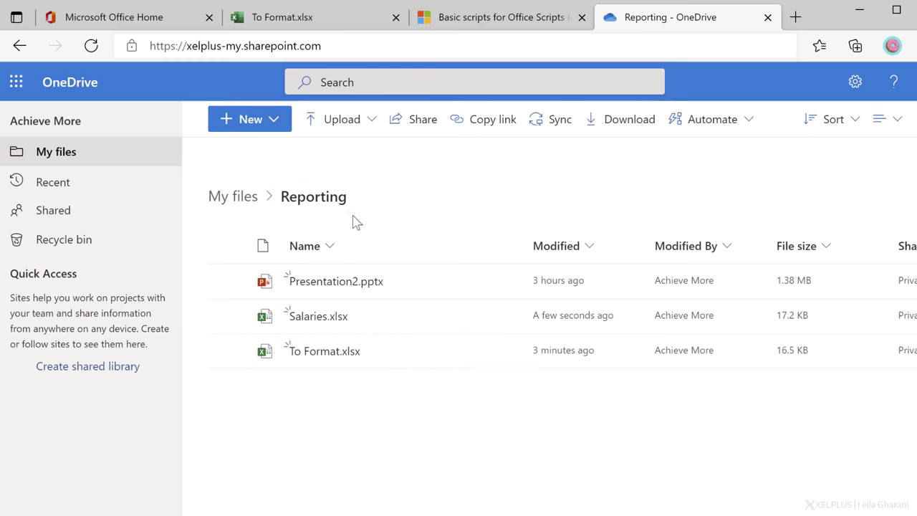
mouse_move(332, 366)
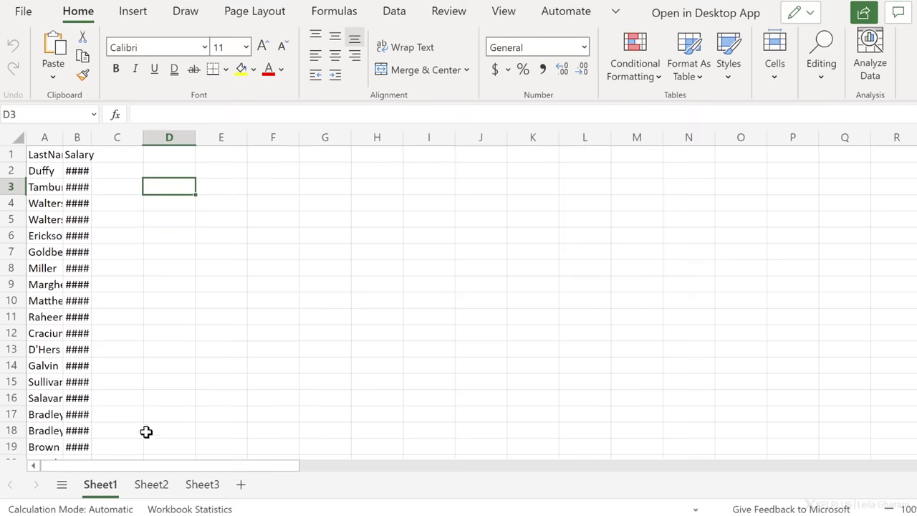
Inspect the unformatted Sheet3 of the Salaries workbook, then return to Sheet1
left_click(202, 485)
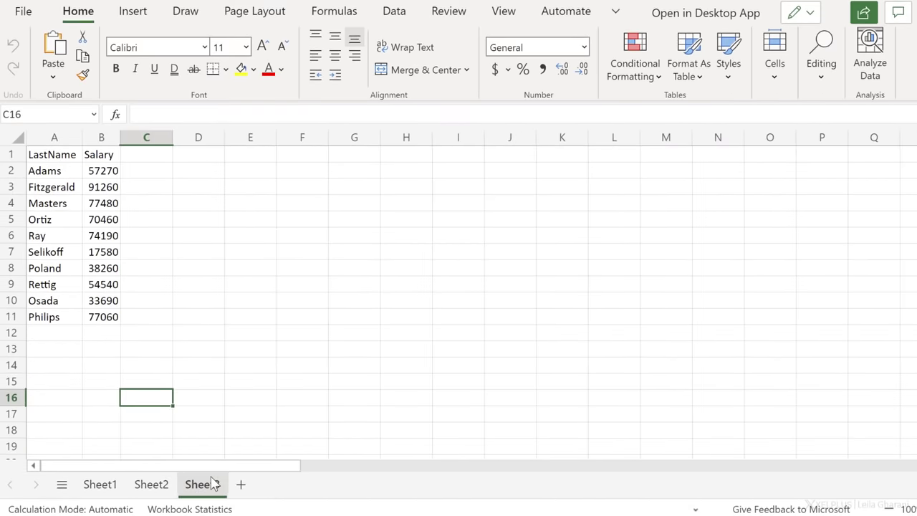
left_click(100, 484)
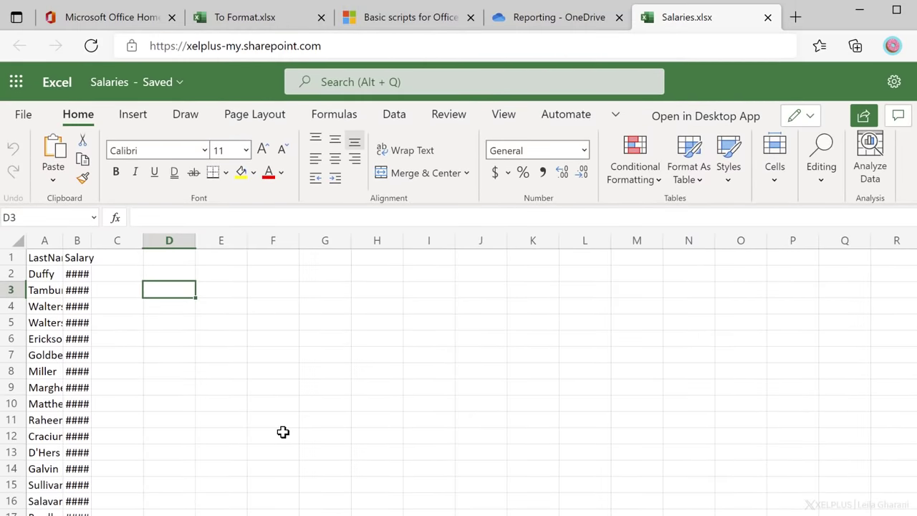
mouse_move(731, 64)
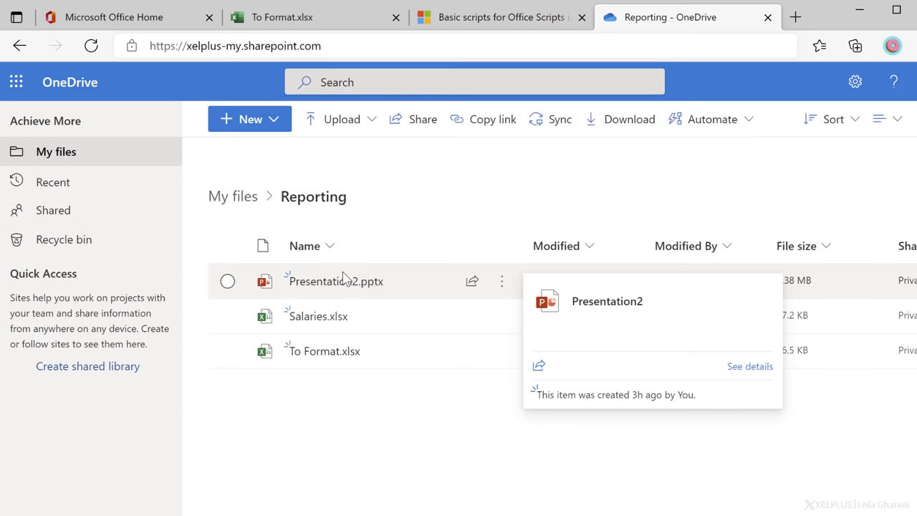
Launch Power Automate from the Microsoft 365 home app launcher
left_click(129, 18)
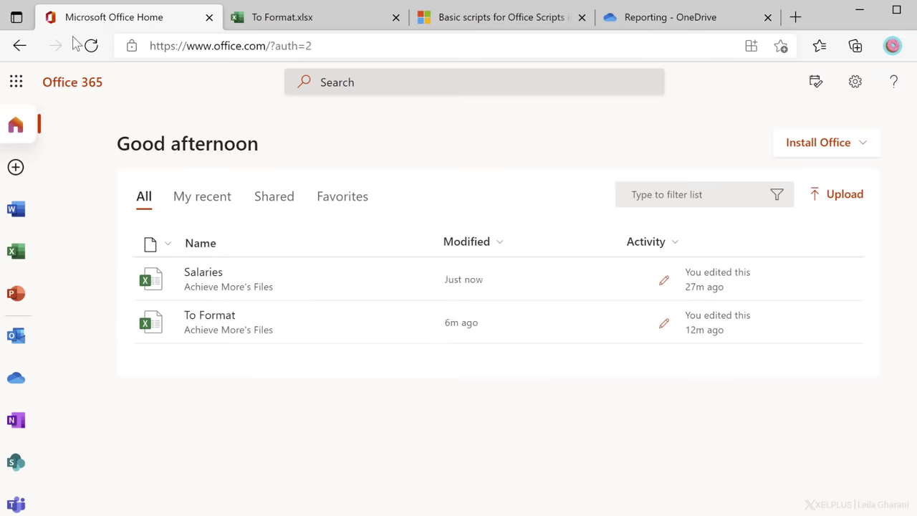
left_click(16, 80)
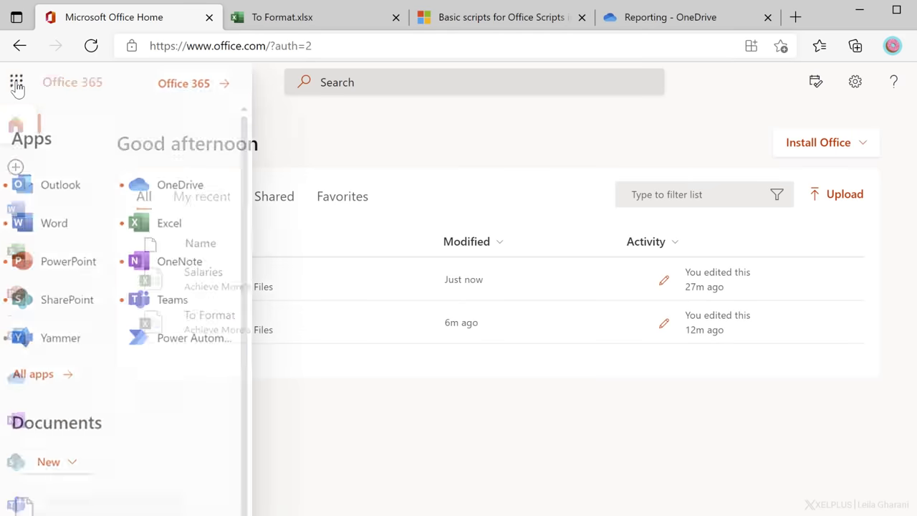
left_click(193, 338)
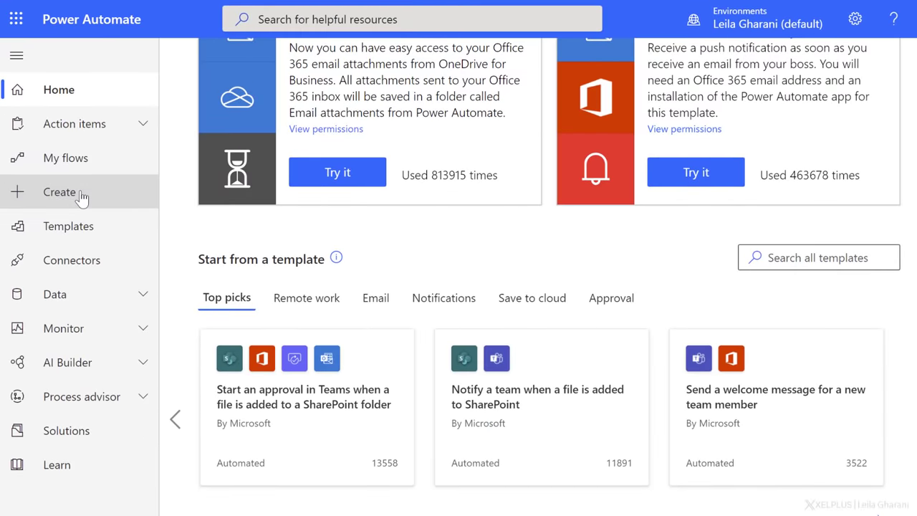
Start a Scheduled cloud flow named Monthly Formatting repeating every 1 Month
left_click(59, 192)
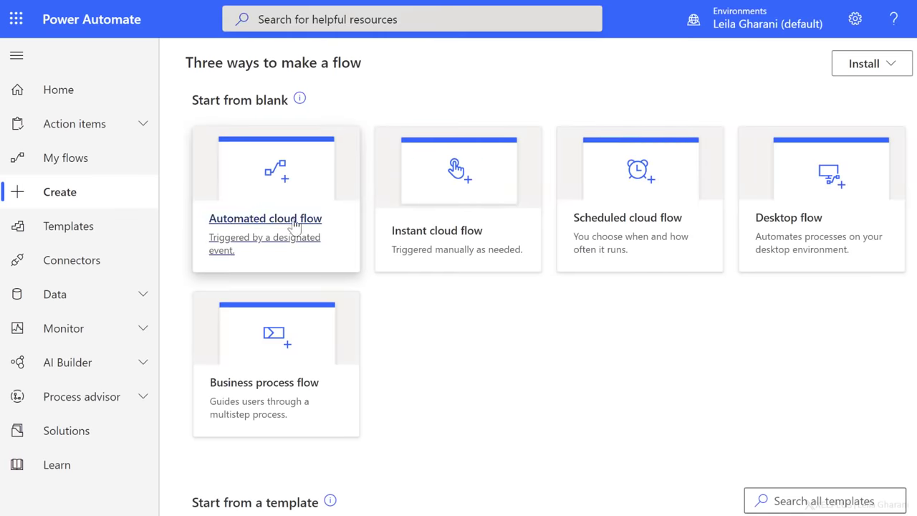
mouse_move(309, 251)
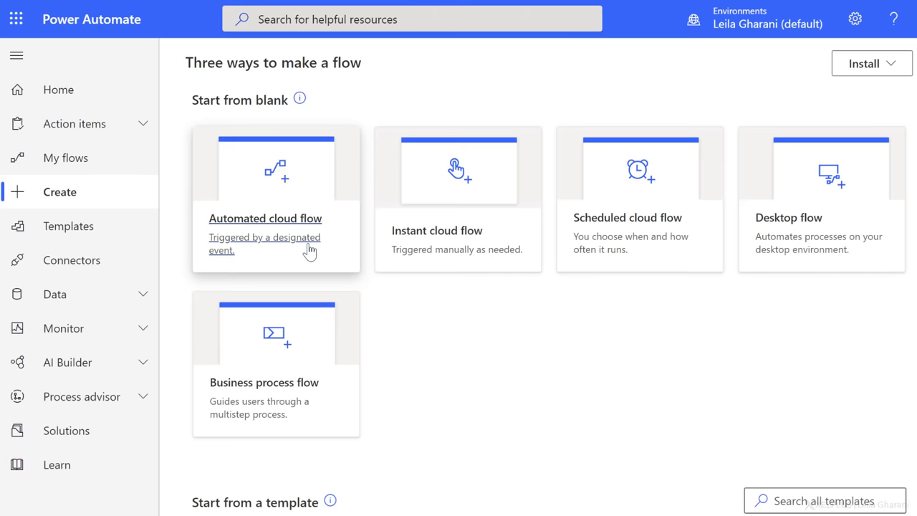
mouse_move(366, 263)
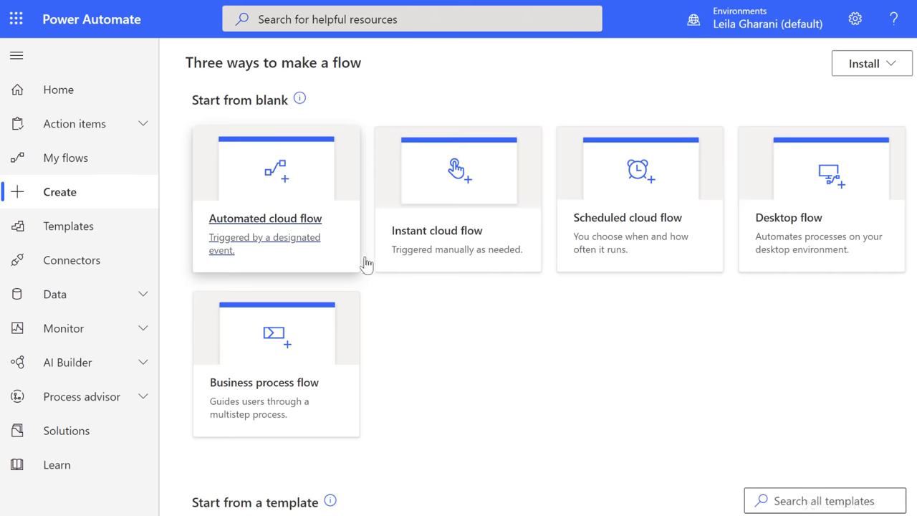
mouse_move(430, 251)
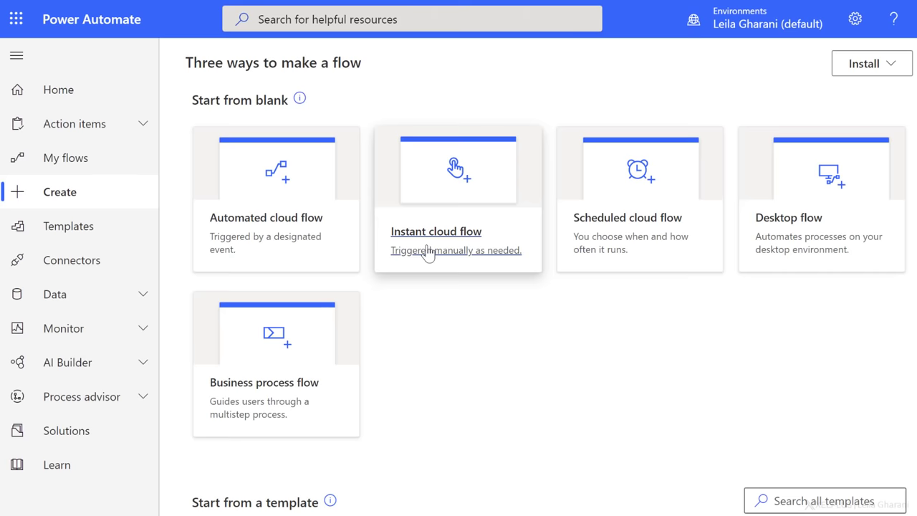
mouse_move(629, 244)
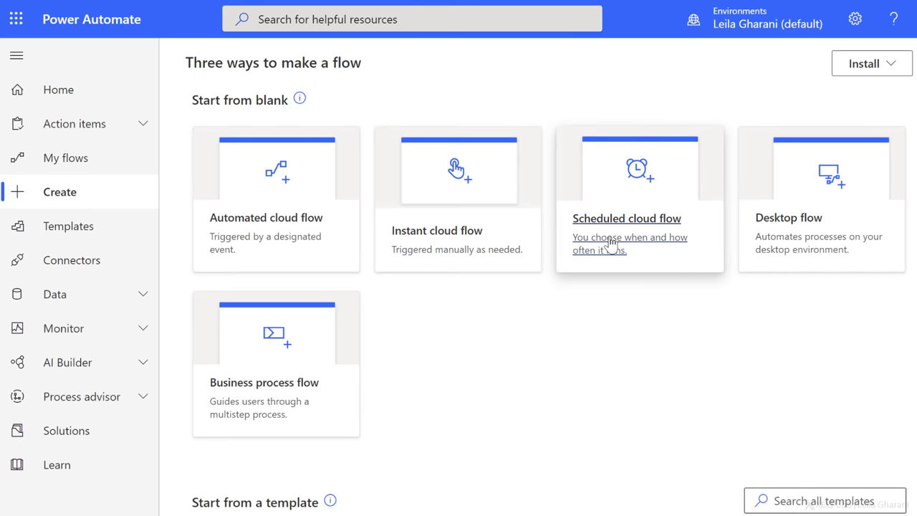
left_click(626, 218)
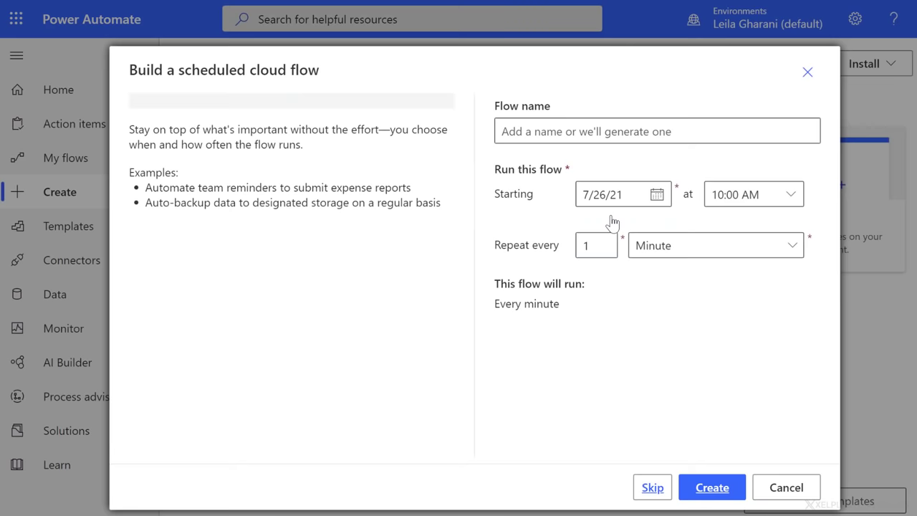
type("Monthly Formatting")
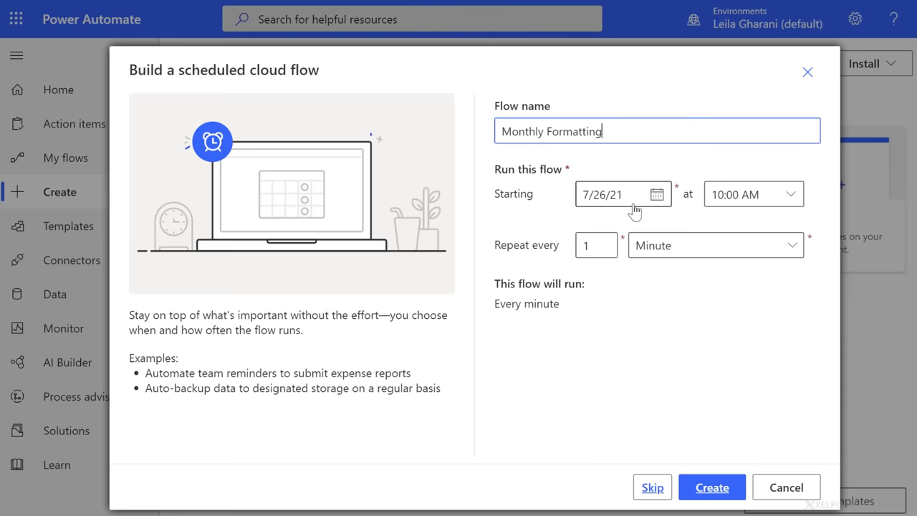
mouse_move(641, 240)
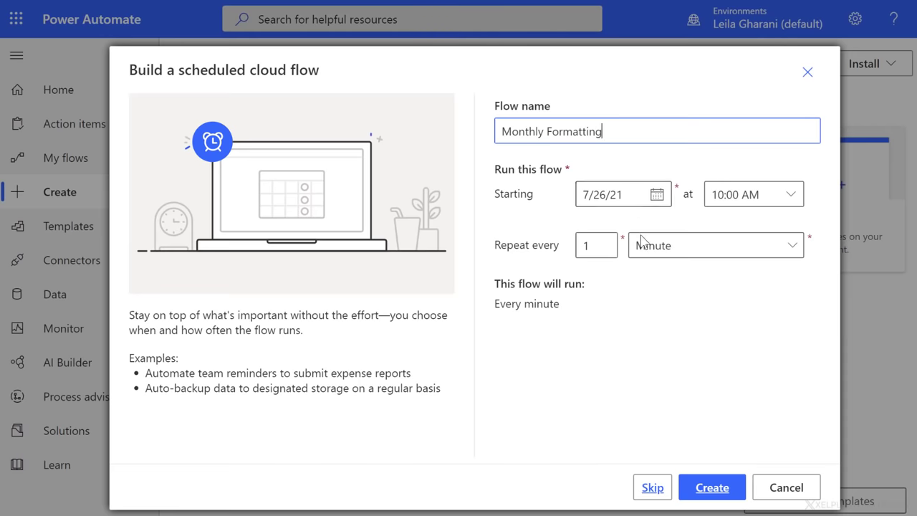
left_click(714, 245)
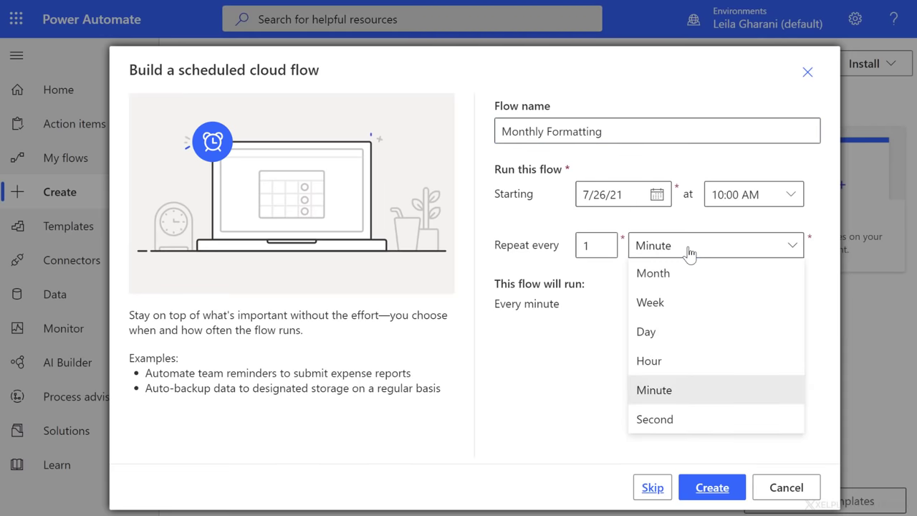
mouse_move(657, 272)
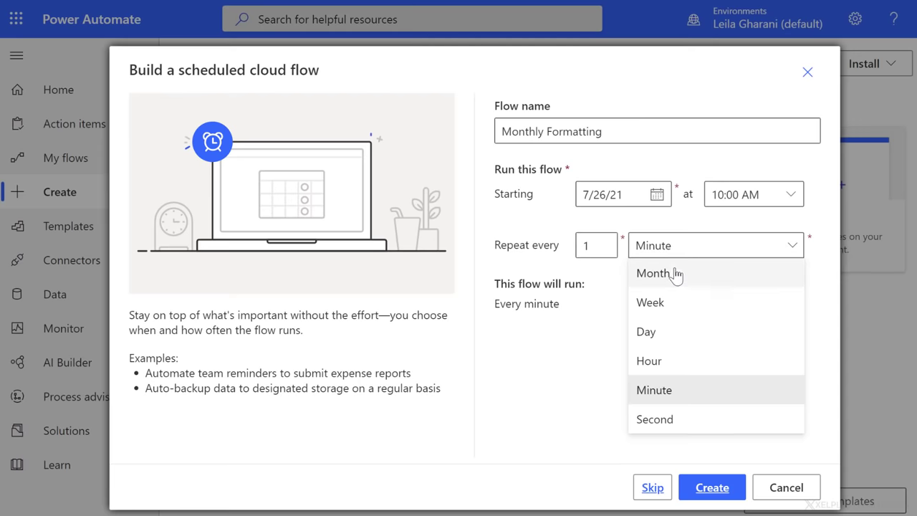
left_click(710, 487)
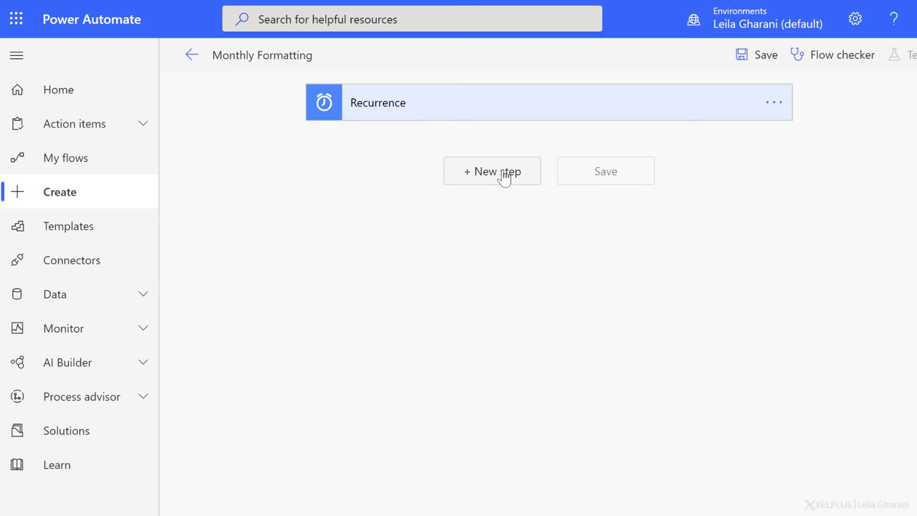
Add a new step after Recurrence using the OneDrive for Business connector
left_click(493, 170)
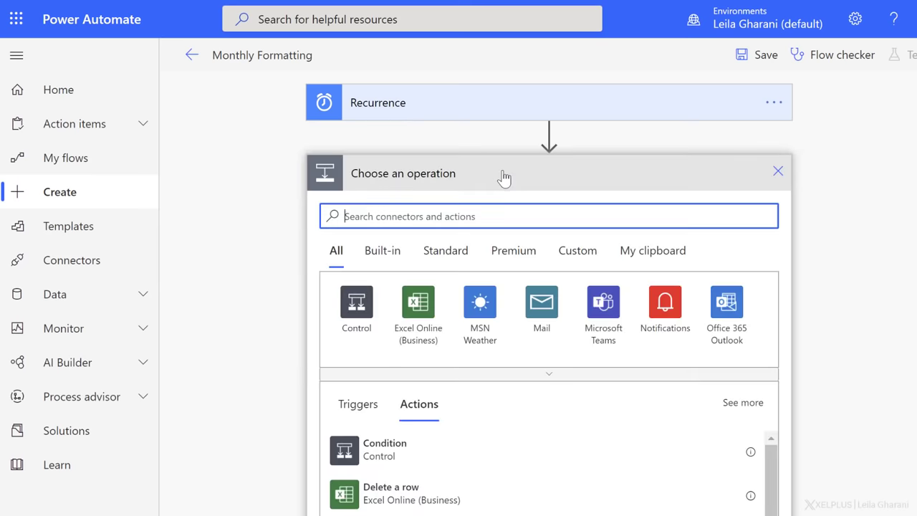
mouse_move(439, 215)
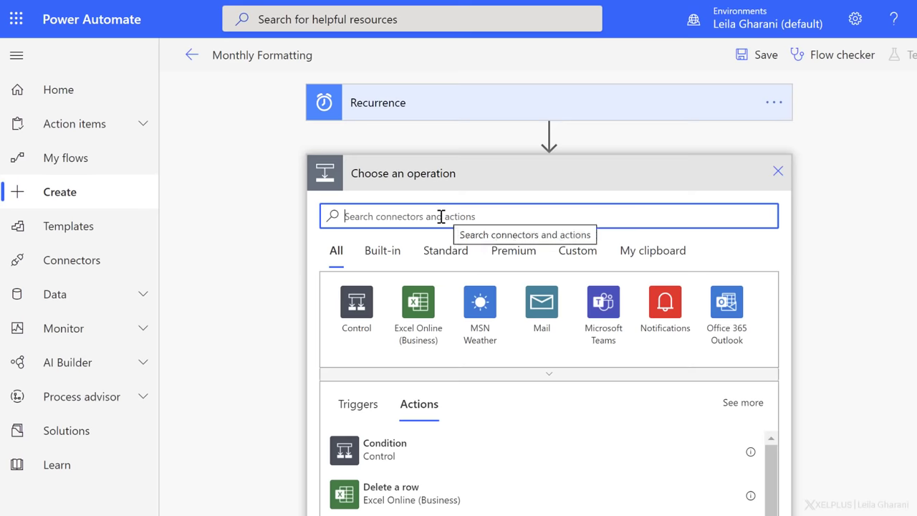
type("onedri")
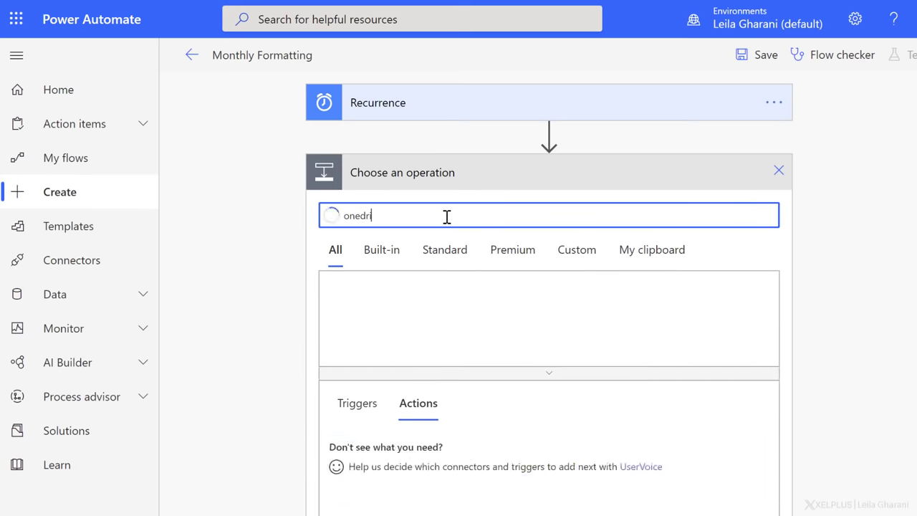
left_click(355, 308)
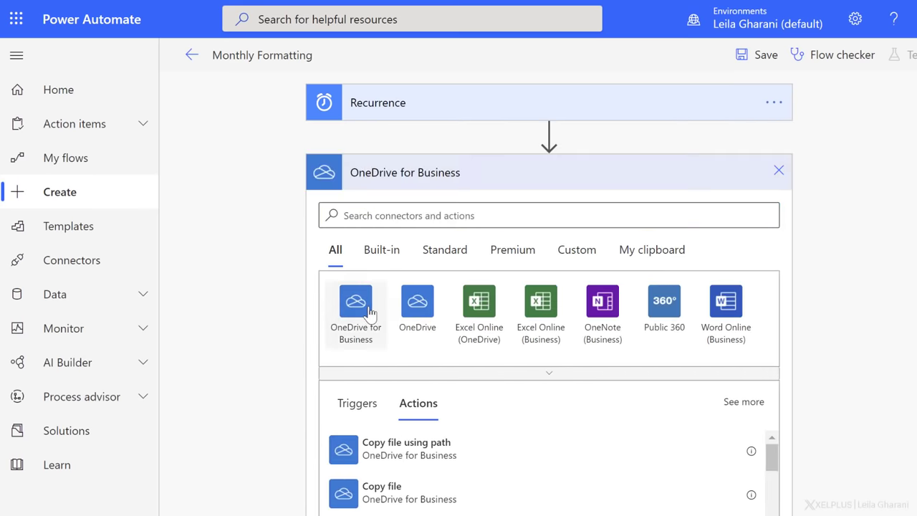
left_click(355, 308)
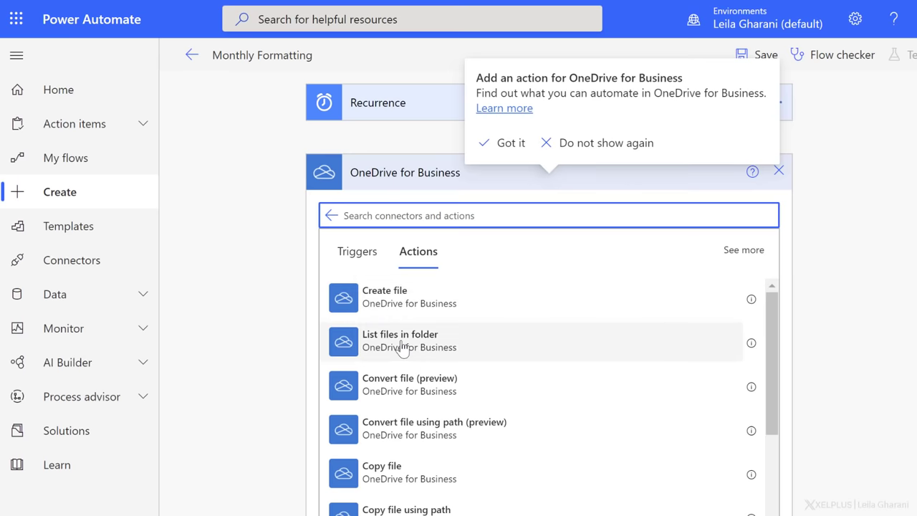
left_click(504, 143)
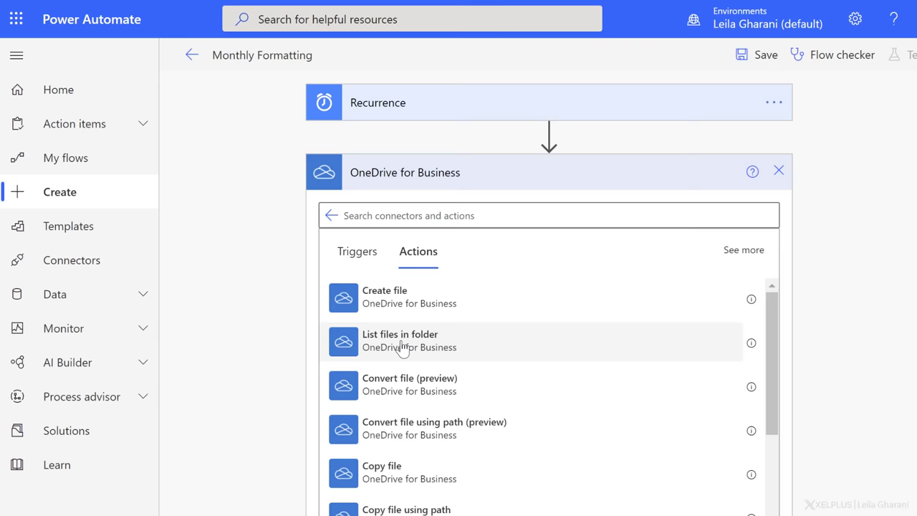
Add the List files in folder action pointed at the /Reporting folder
left_click(398, 341)
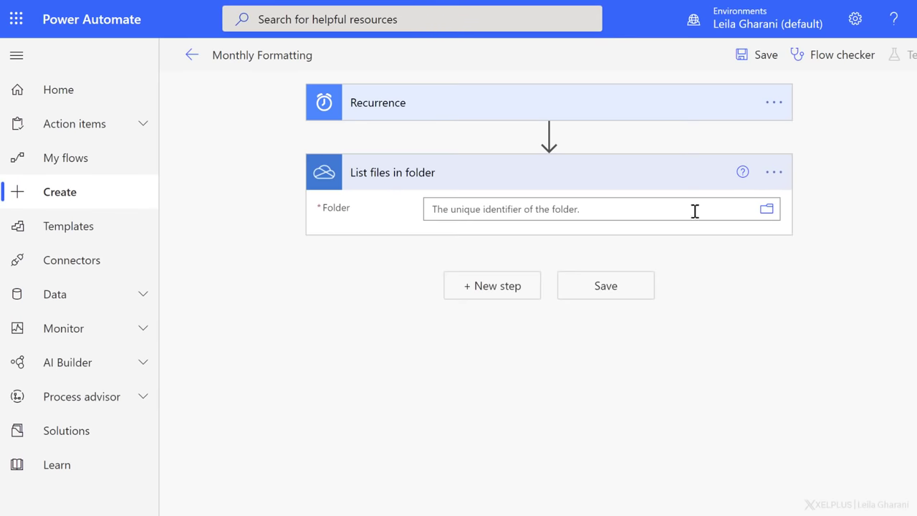
left_click(765, 209)
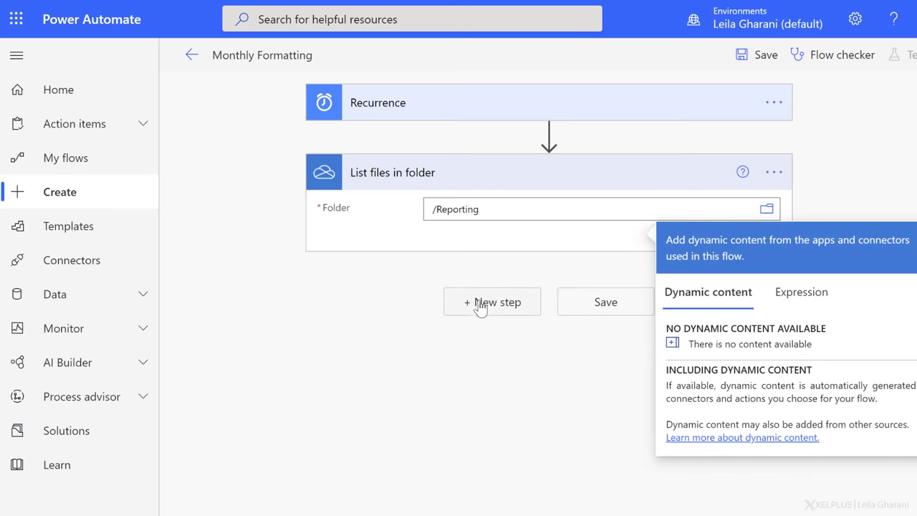
Add an Excel Online Run script step with Location OneDrive for Business and Document Library OneDrive
left_click(492, 301)
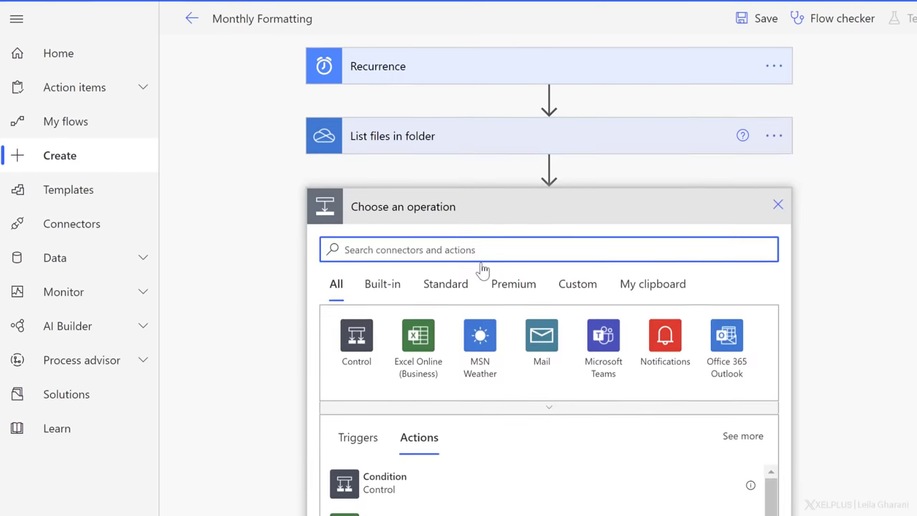
left_click(418, 335)
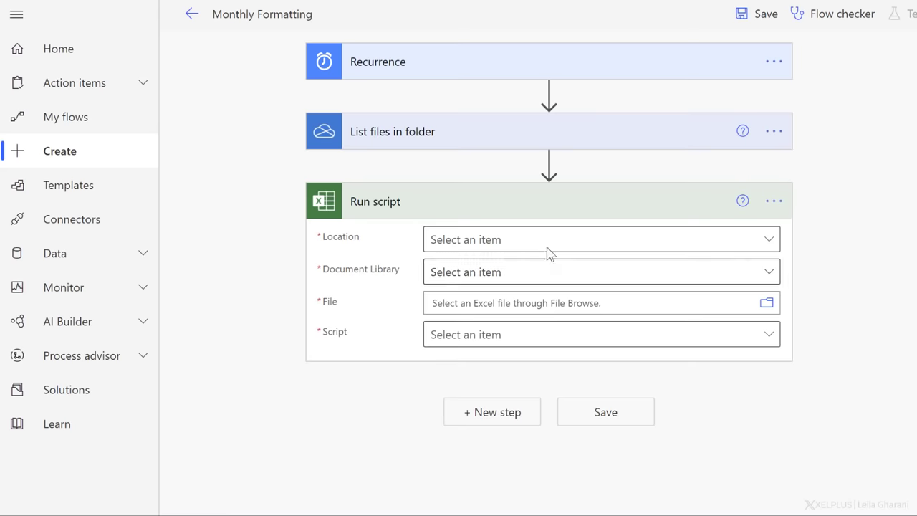
left_click(601, 239)
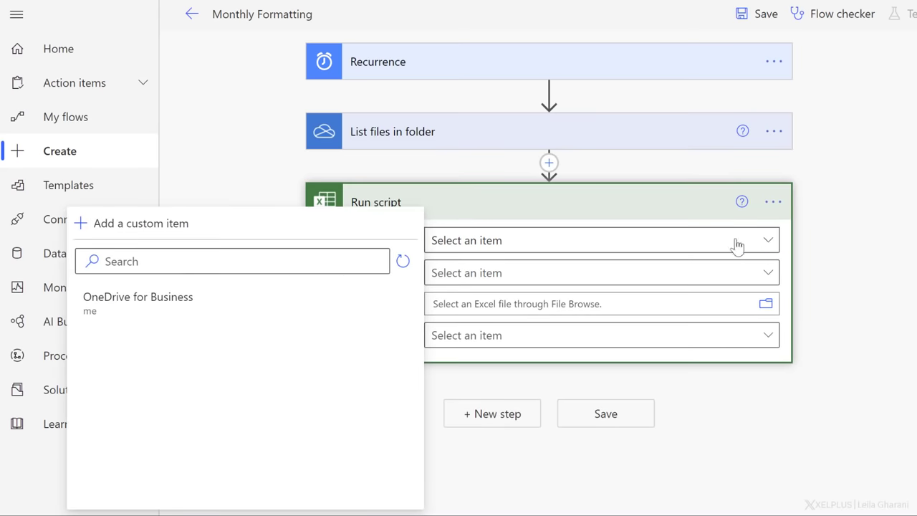
left_click(138, 297)
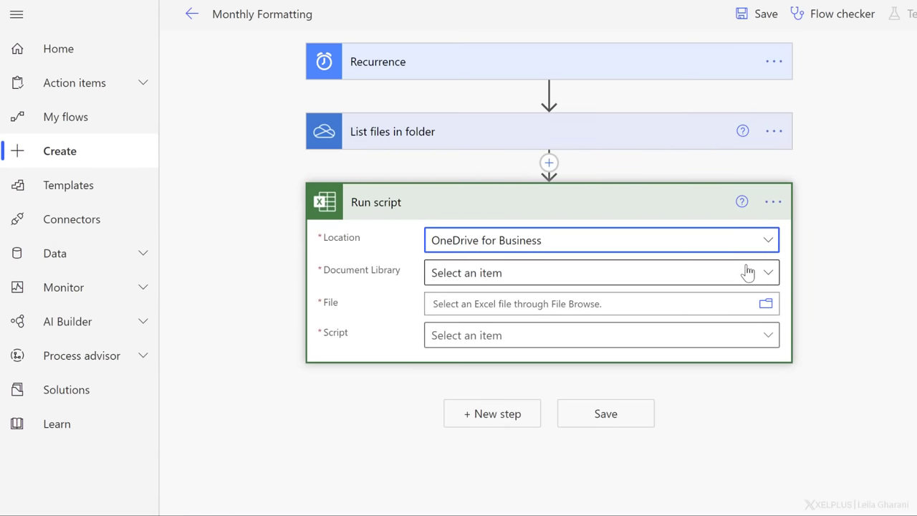
left_click(768, 272)
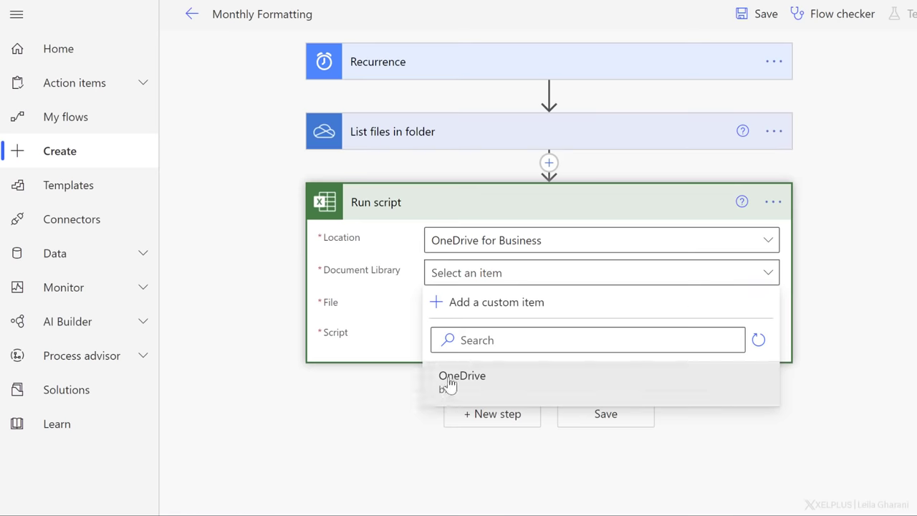
left_click(461, 376)
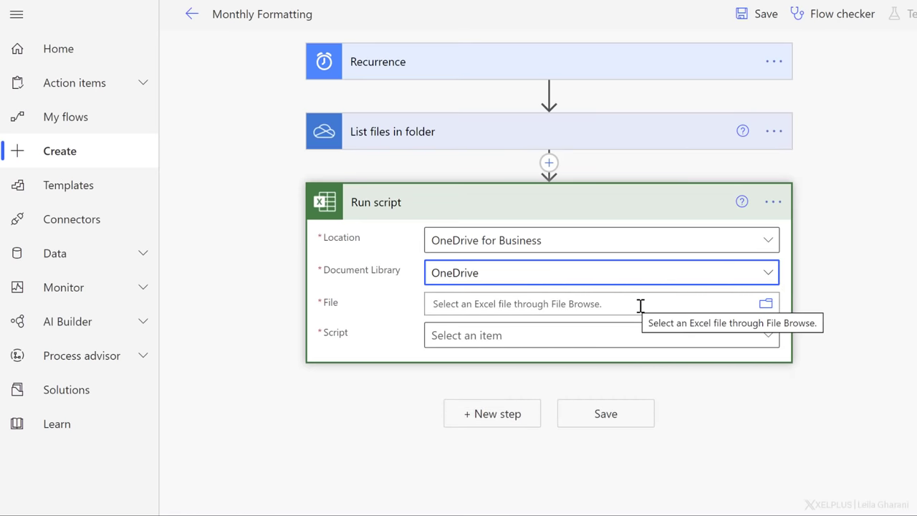
Set the File to the listed files' dynamic Id so an Apply to each loop wraps the step
left_click(587, 303)
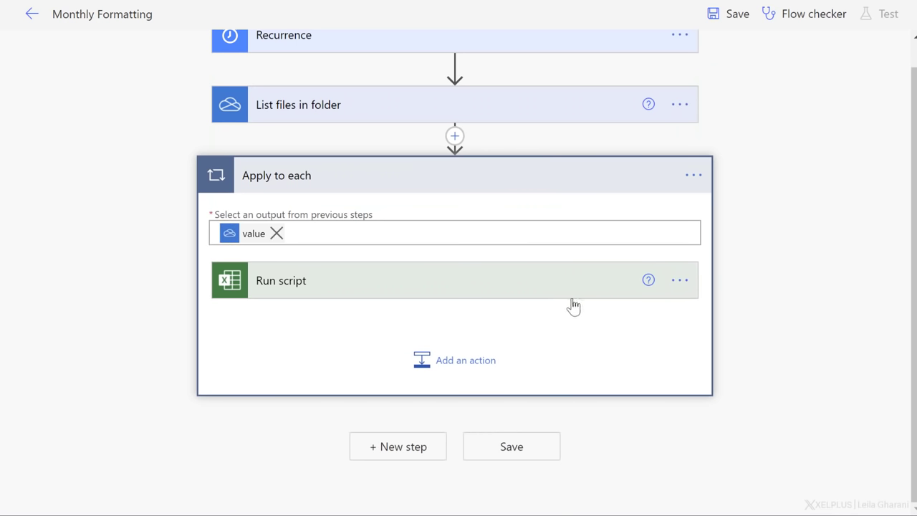
mouse_move(299, 287)
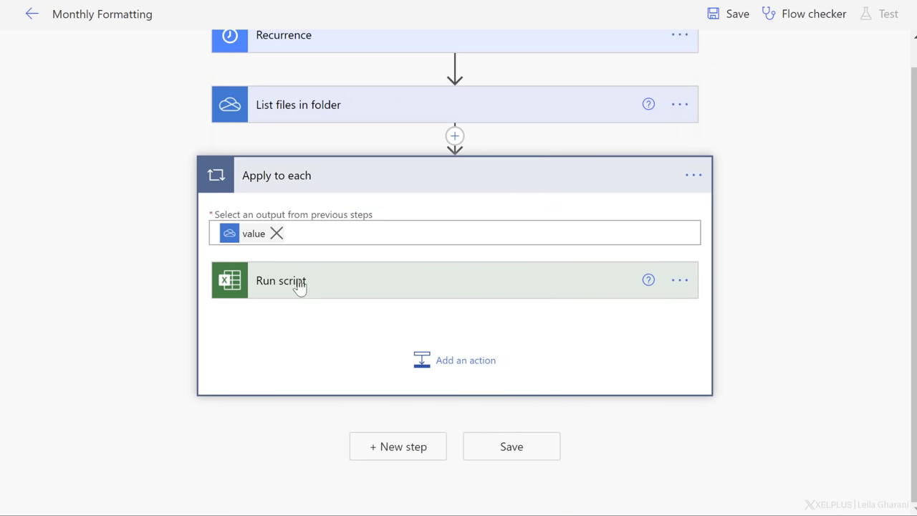
mouse_move(264, 188)
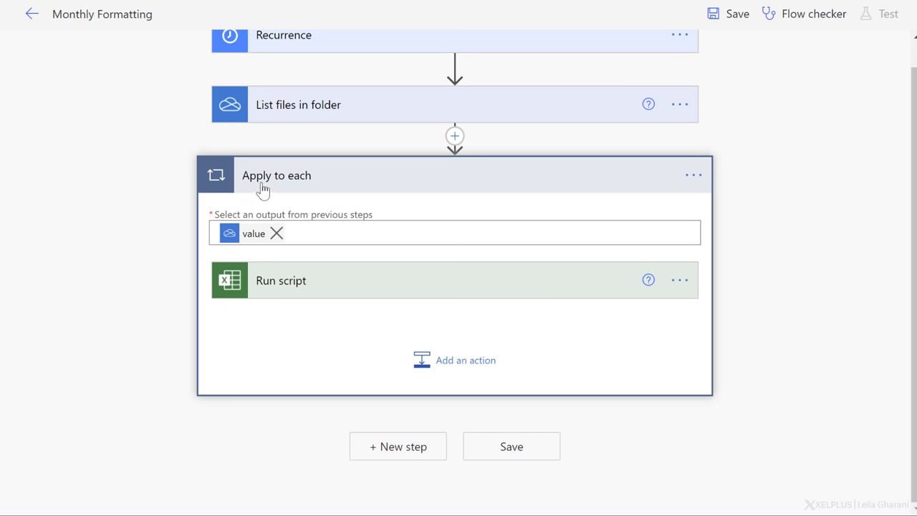
mouse_move(331, 188)
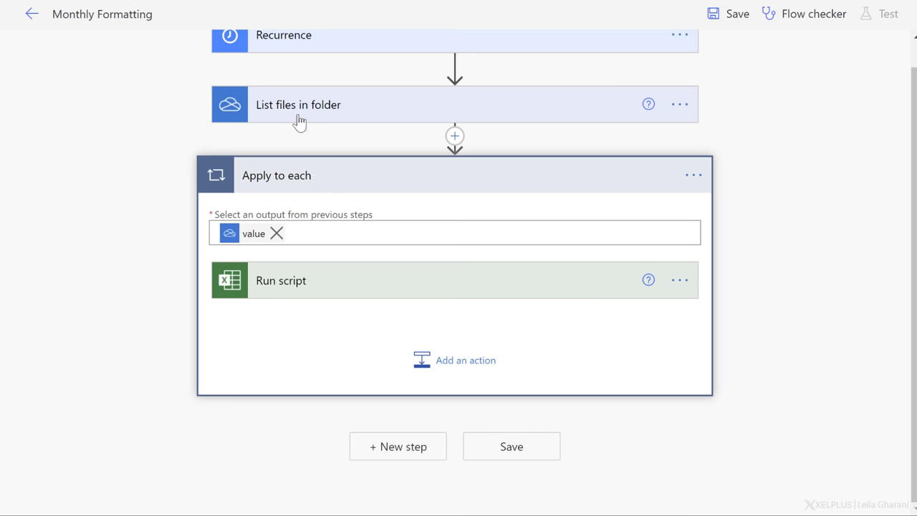
mouse_move(331, 287)
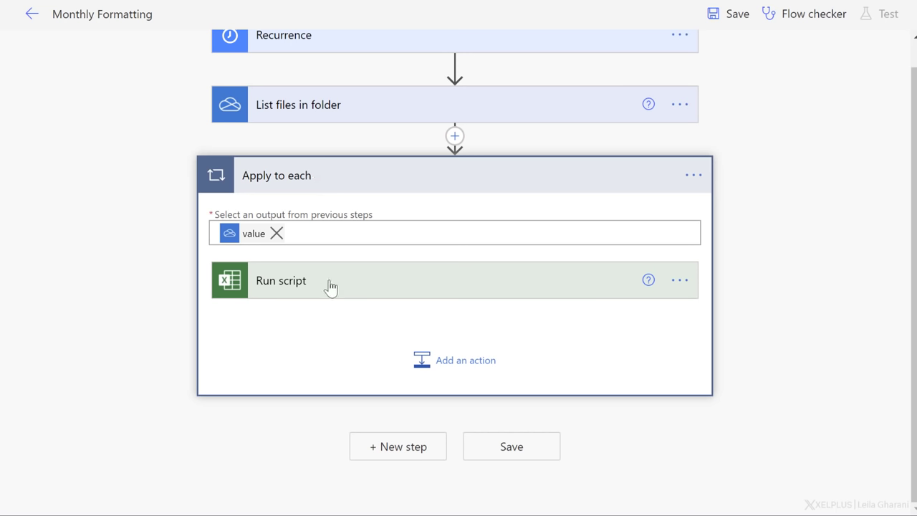
mouse_move(372, 295)
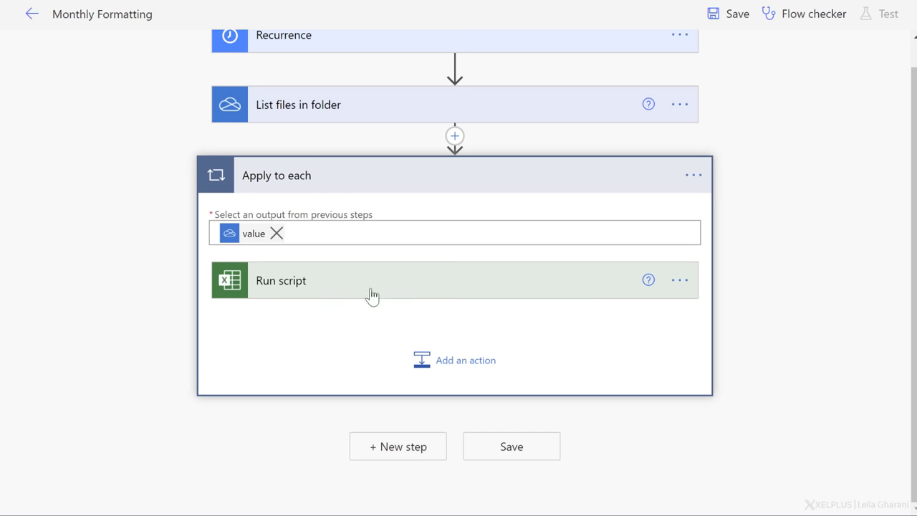
mouse_move(358, 292)
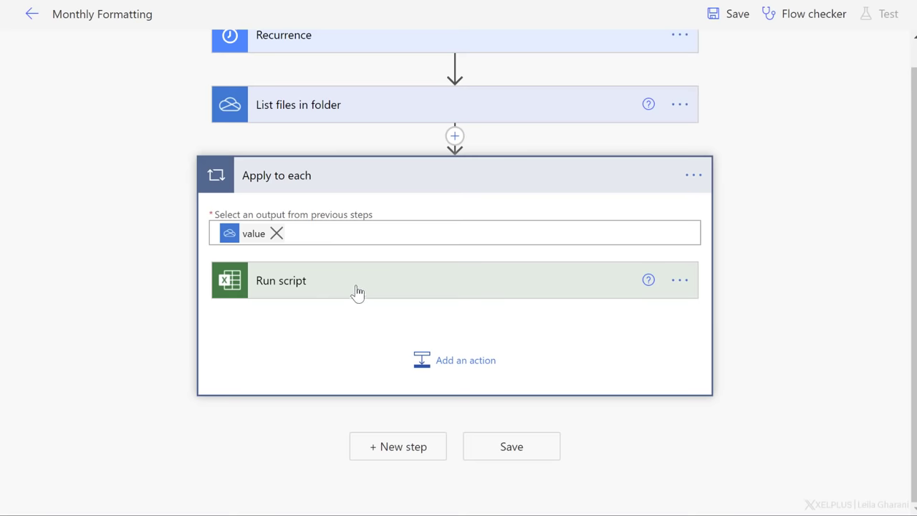
left_click(358, 279)
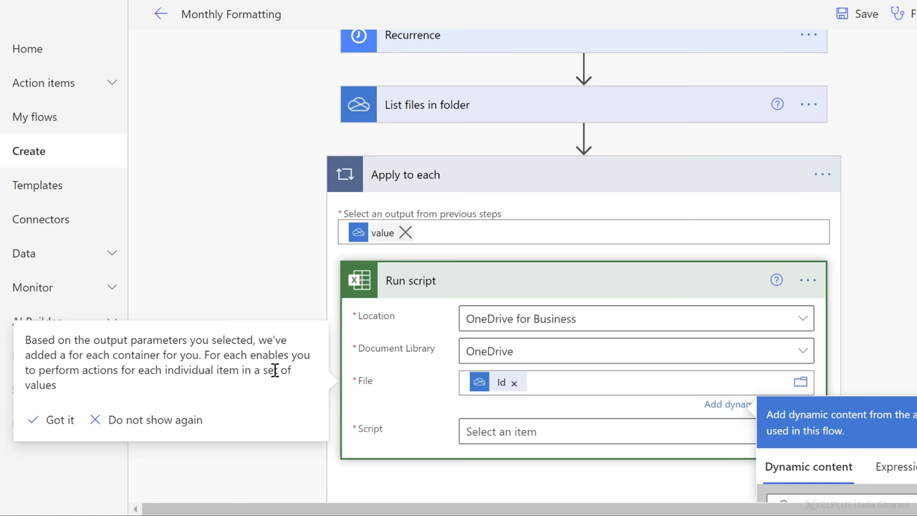
mouse_move(185, 389)
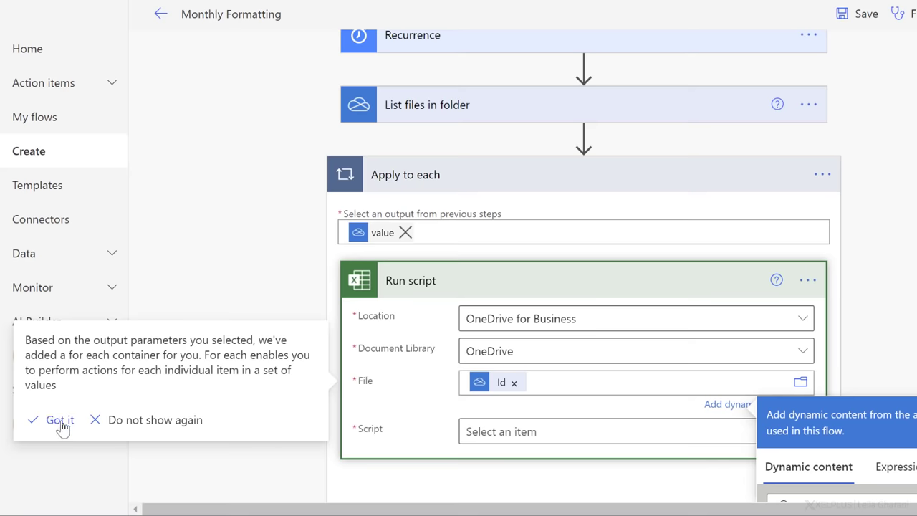
Dismiss the loop tip and select Formatting as the script for the Run script step
left_click(61, 418)
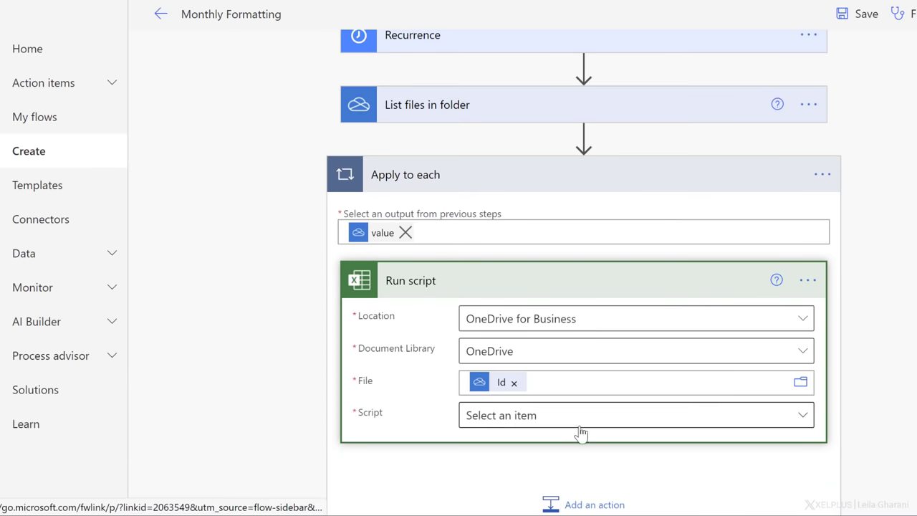
left_click(636, 415)
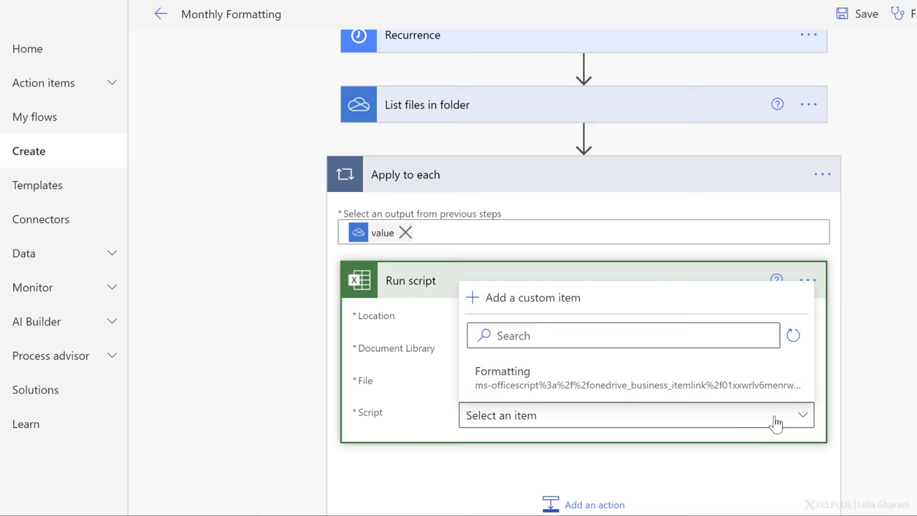
mouse_move(570, 380)
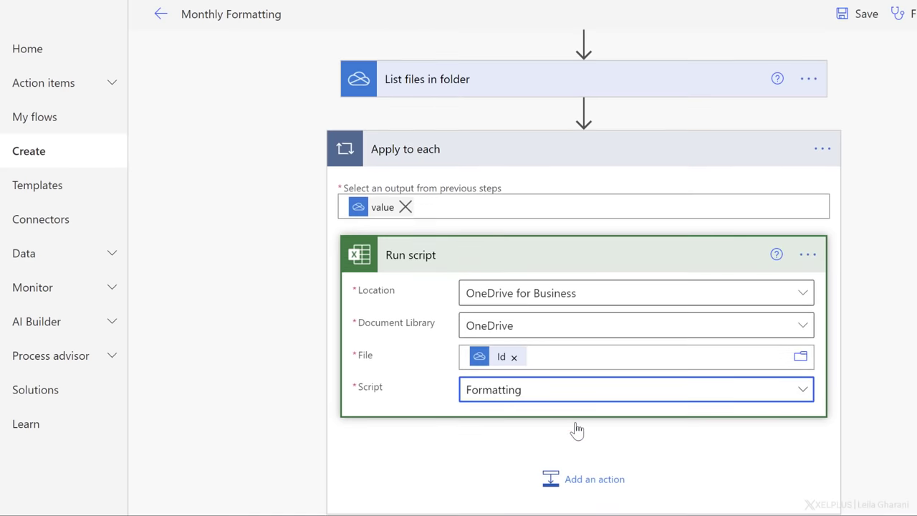
scroll("down", 3)
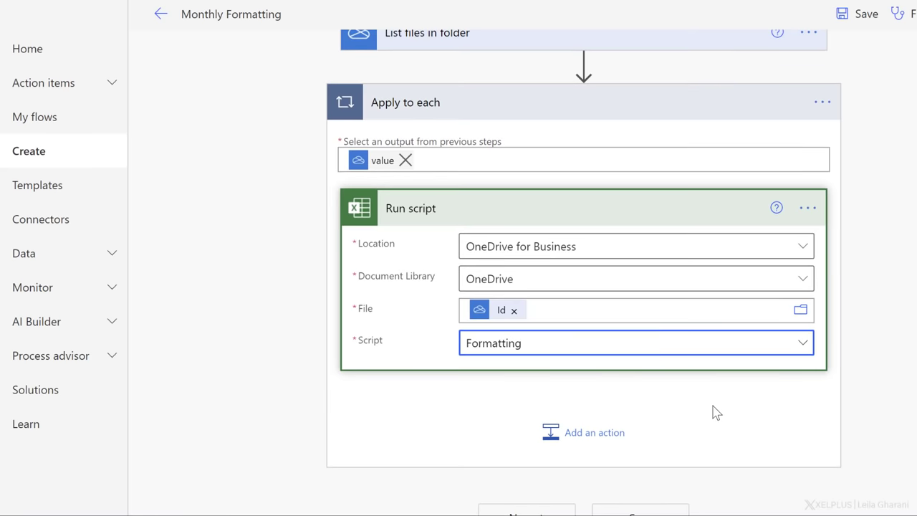
scroll("down", 3)
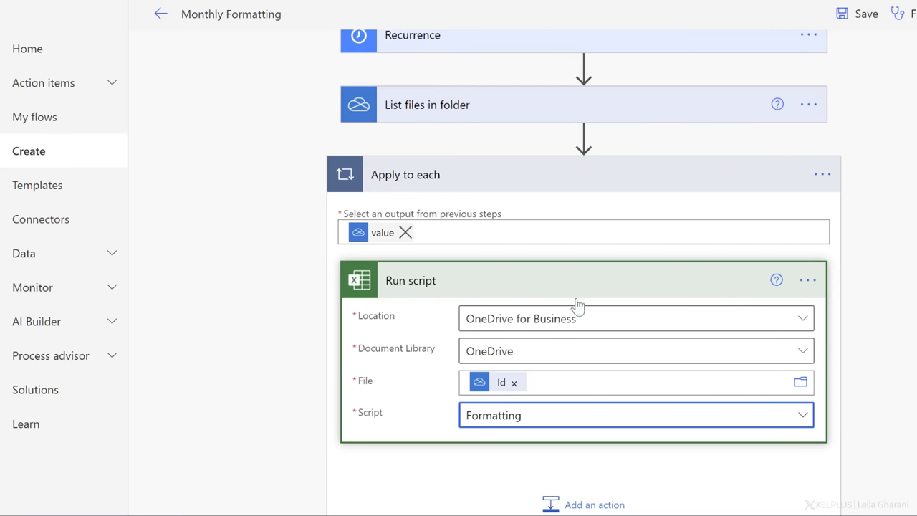
mouse_move(451, 284)
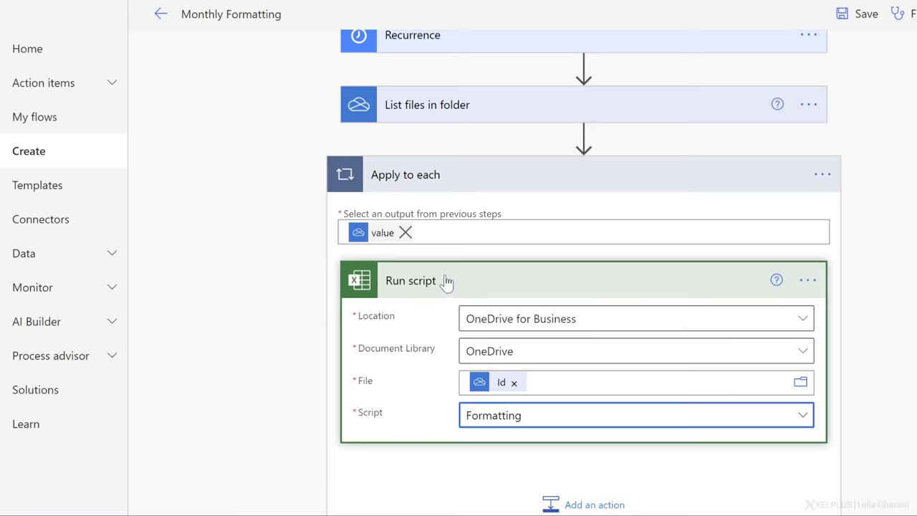
scroll("down", 3)
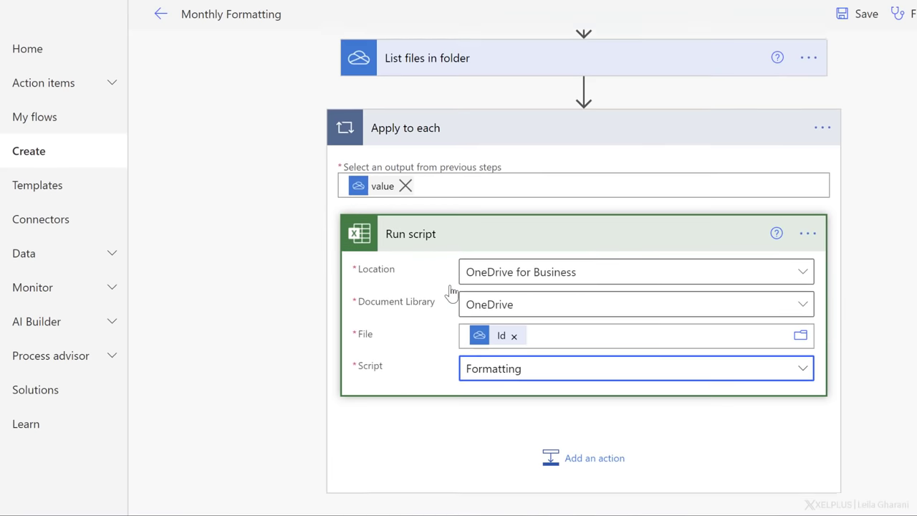
scroll("down", 3)
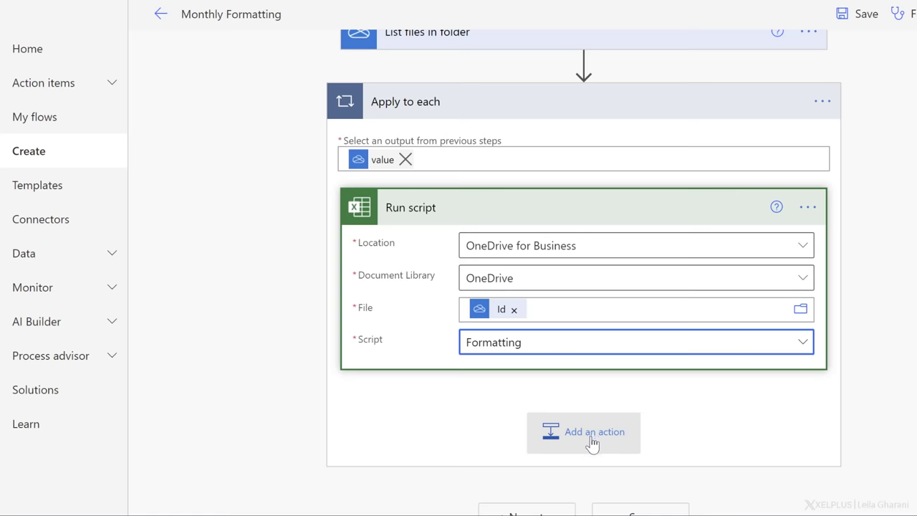
Add a Control Condition action inside the loop after Run script
left_click(582, 431)
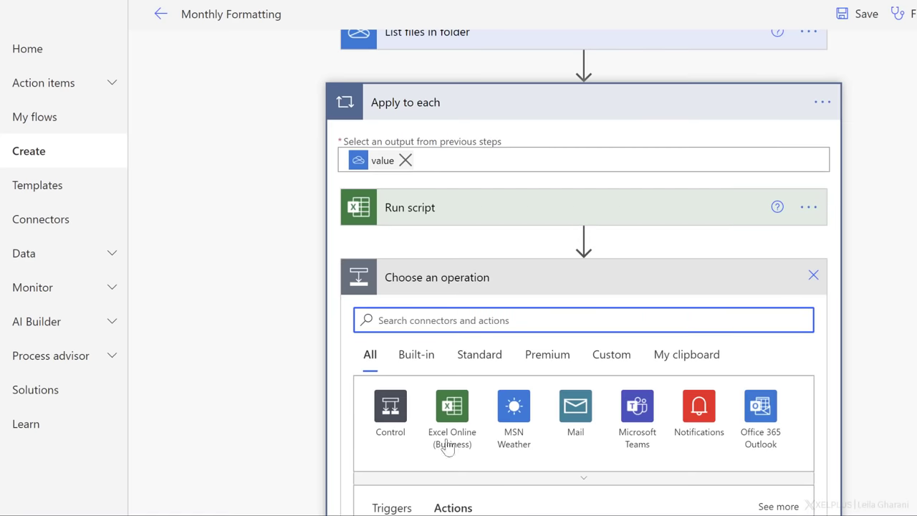
left_click(390, 407)
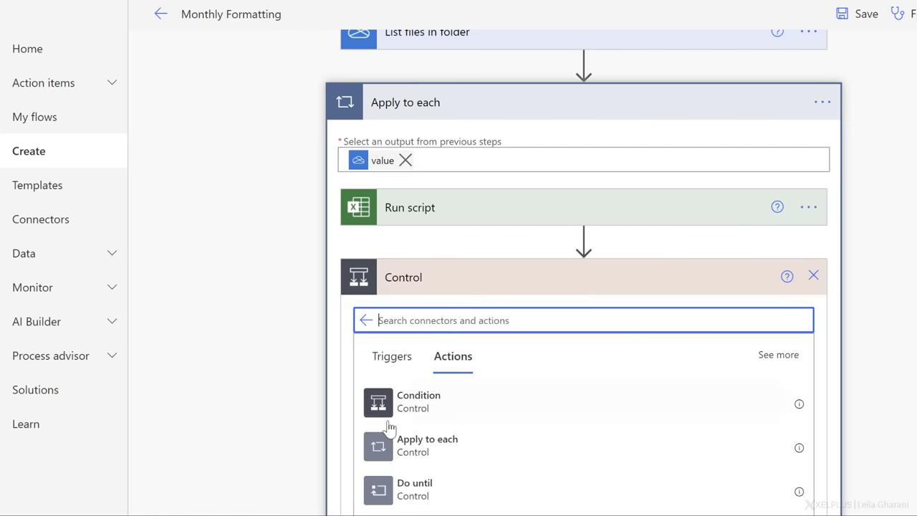
mouse_move(461, 381)
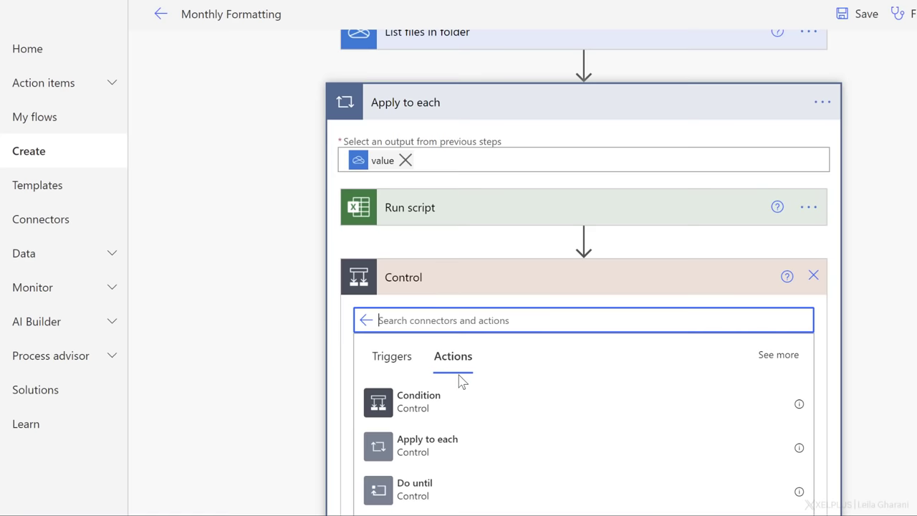
left_click(419, 401)
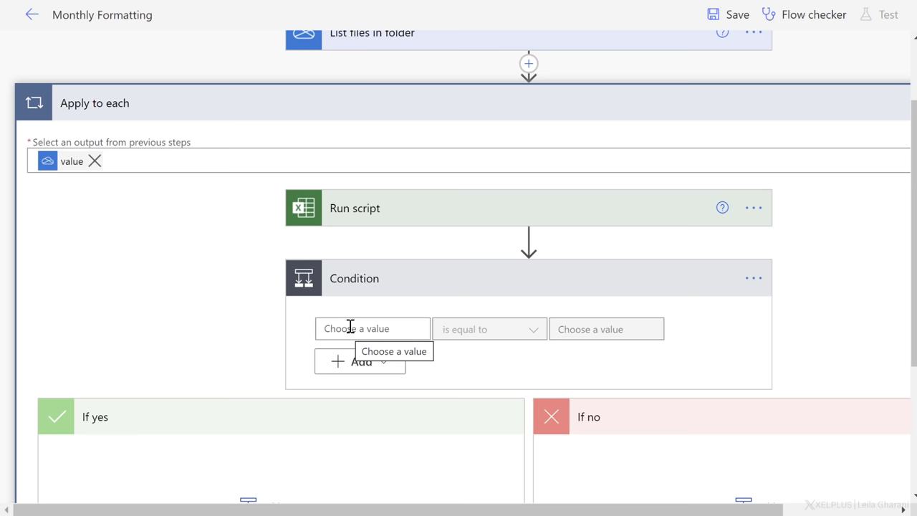
mouse_move(462, 344)
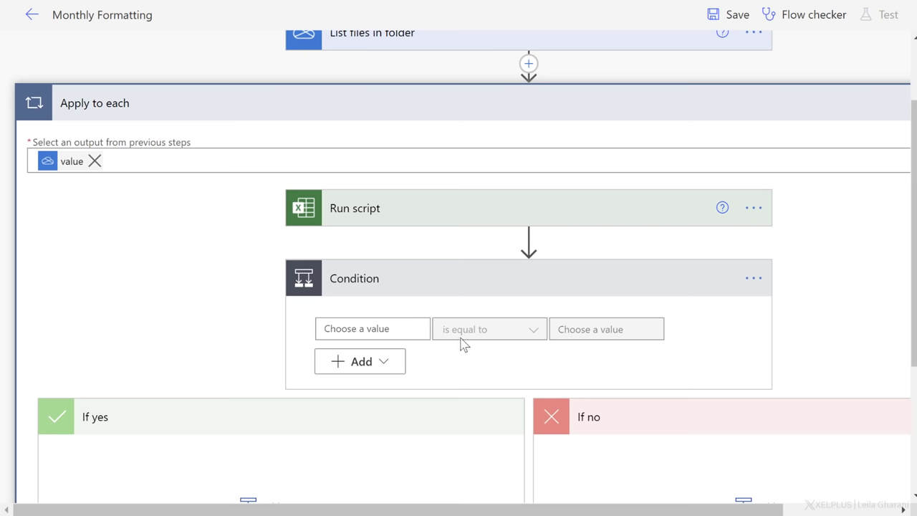
Set the condition to check that the file Name ends with xlsx
left_click(373, 328)
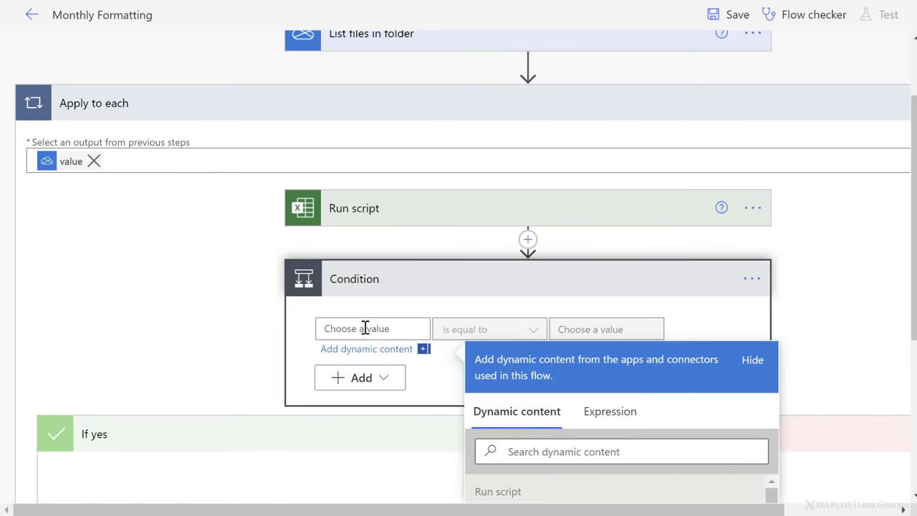
scroll("down", 3)
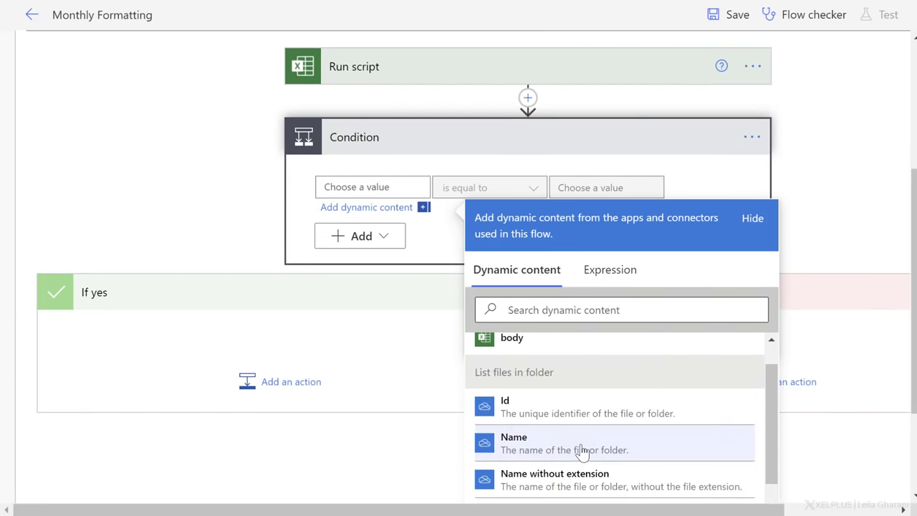
mouse_move(529, 450)
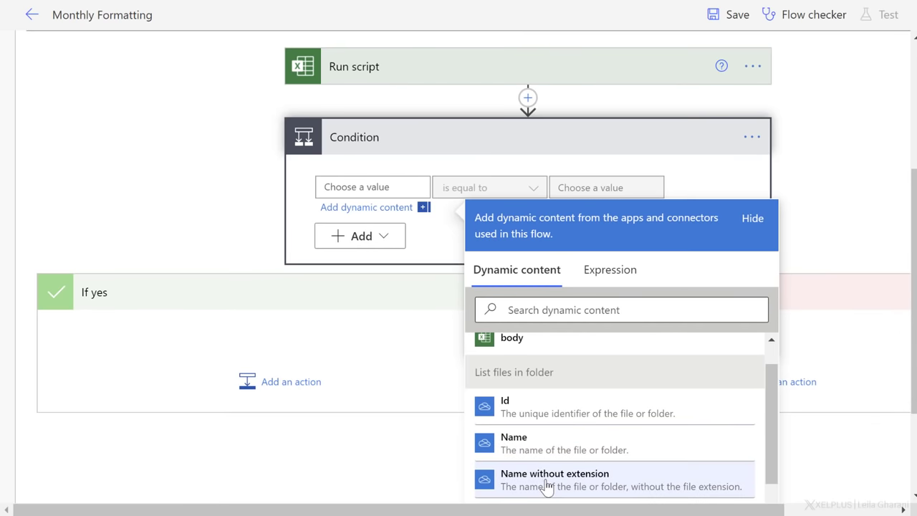
mouse_move(539, 455)
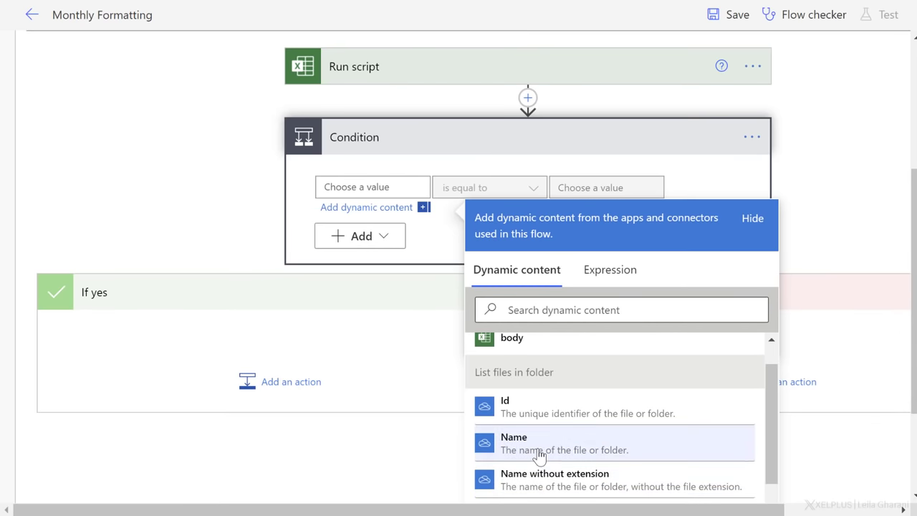
left_click(539, 442)
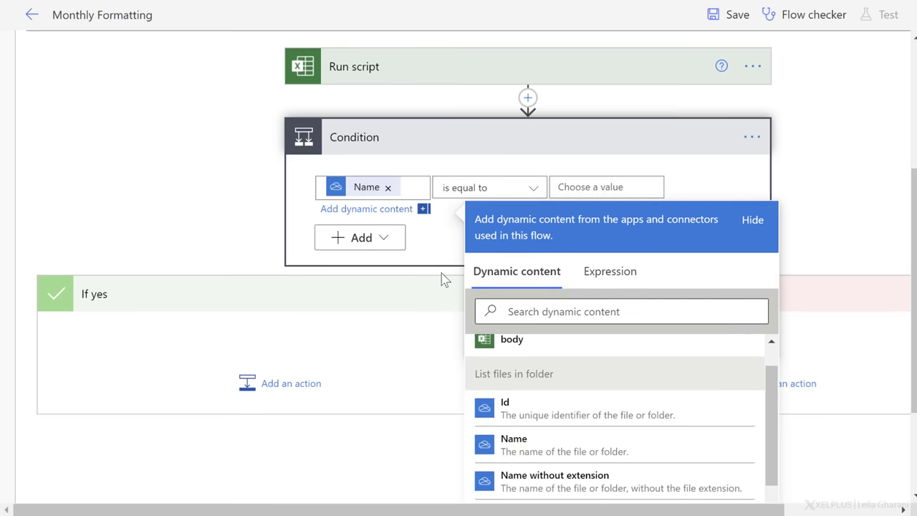
left_click(490, 186)
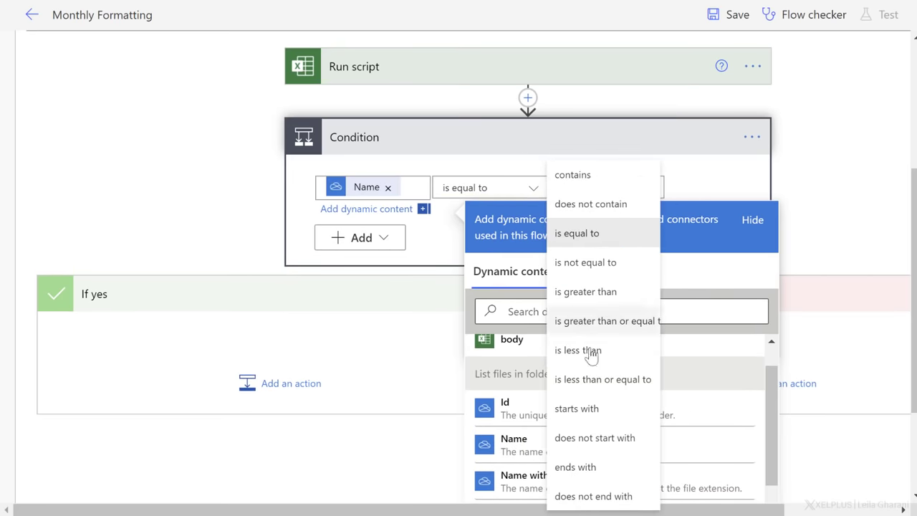
left_click(574, 467)
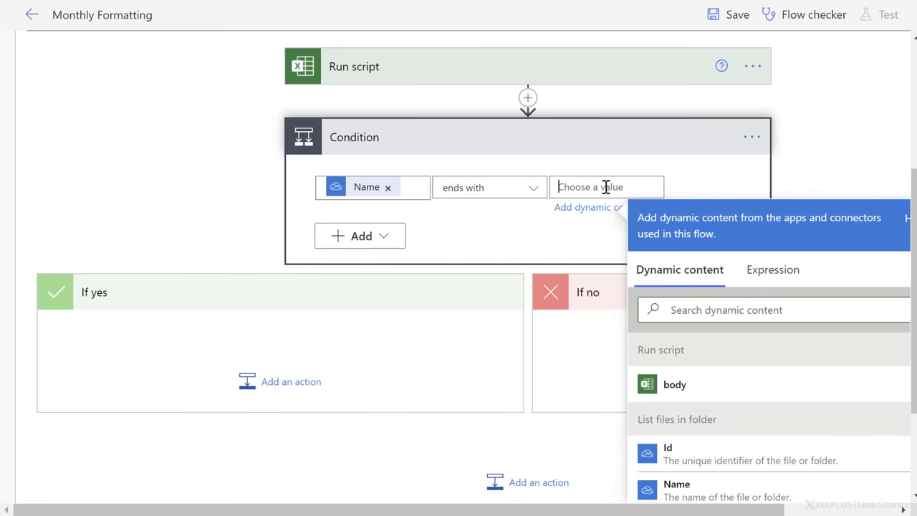
type("xlsx")
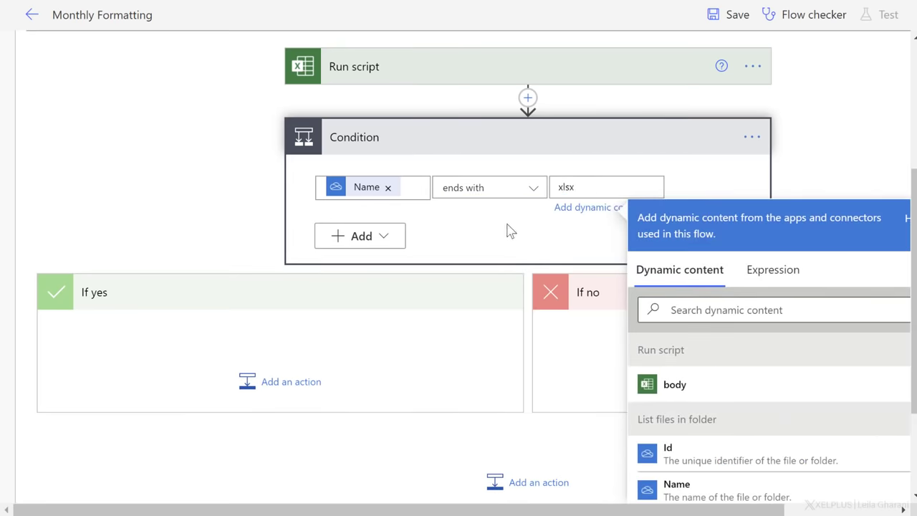
left_click(509, 222)
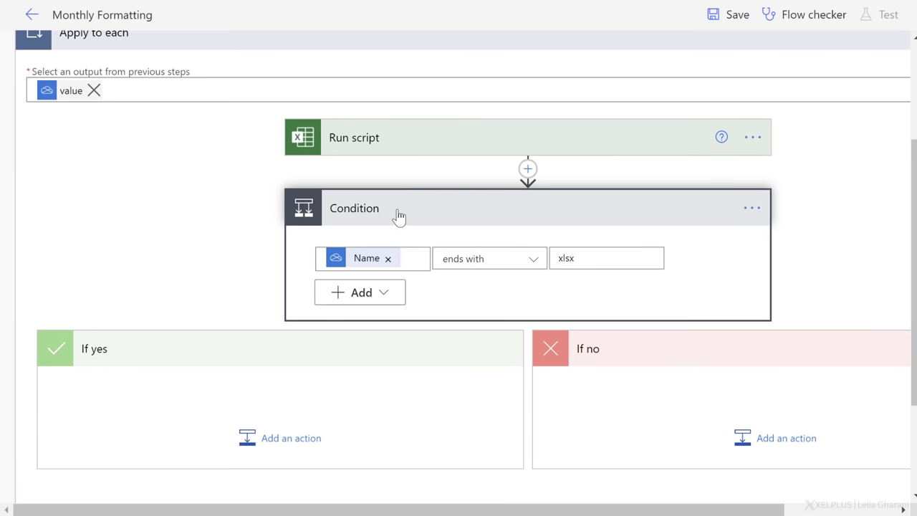
mouse_move(358, 280)
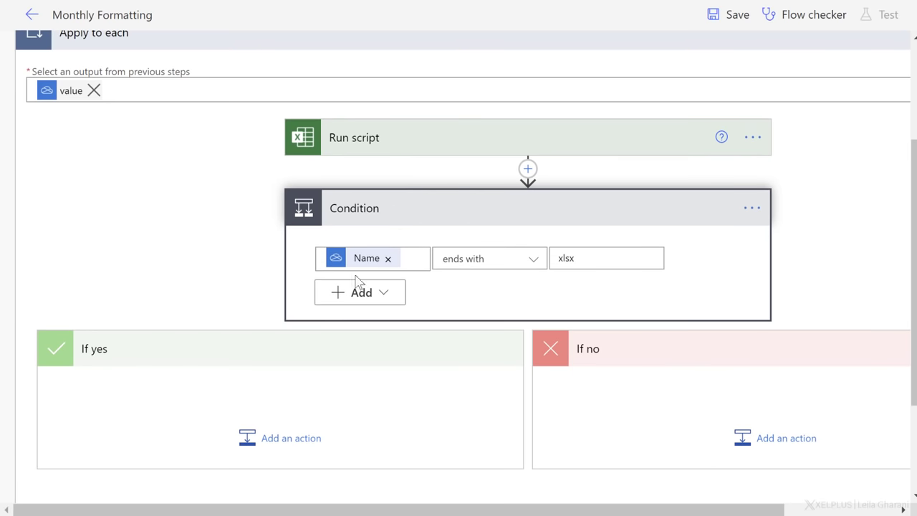
mouse_move(421, 138)
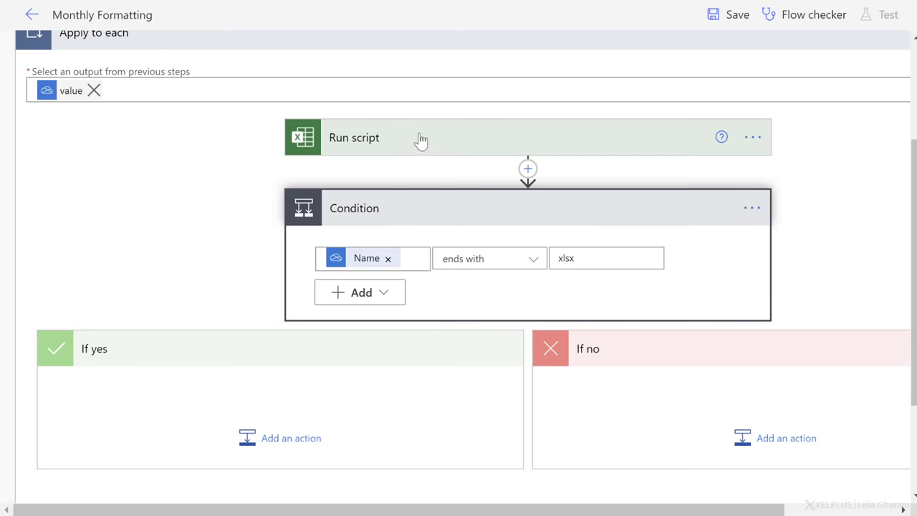
mouse_move(433, 140)
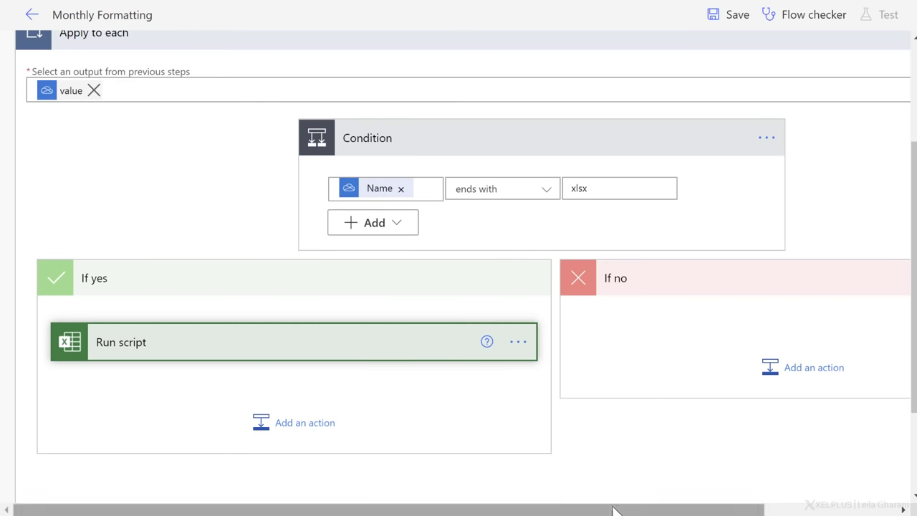
Drag Run script into the Condition's If yes branch so only xlsx files are formatted
scroll("right", 3)
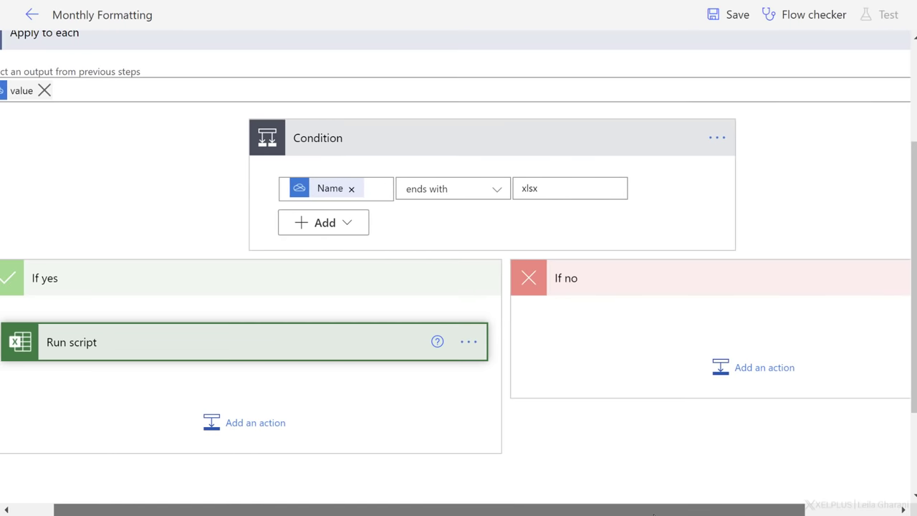
scroll("down", 3)
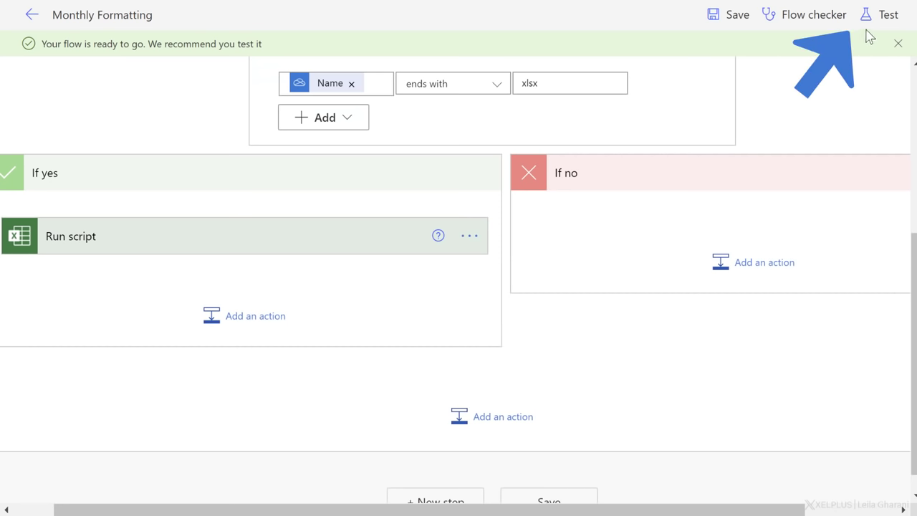
Run a manual test of Monthly Formatting and view its successful run results
left_click(886, 14)
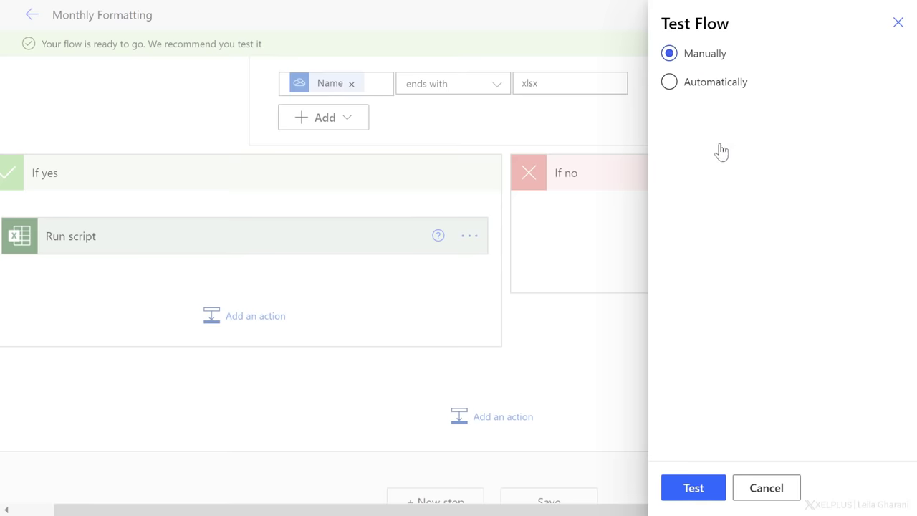
left_click(692, 487)
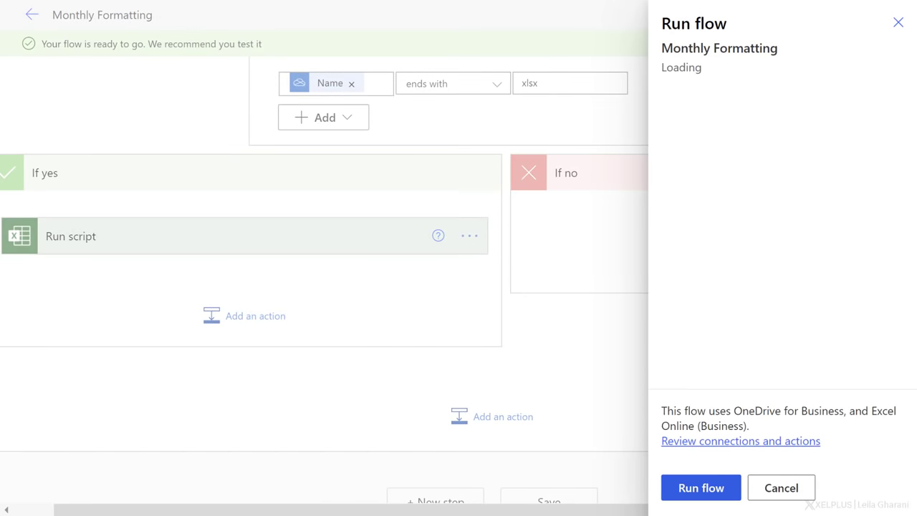
left_click(699, 487)
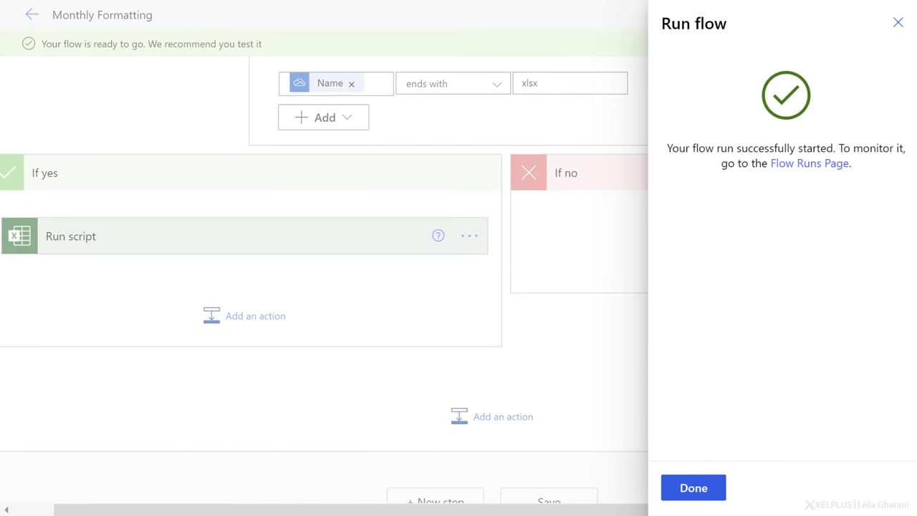
left_click(693, 487)
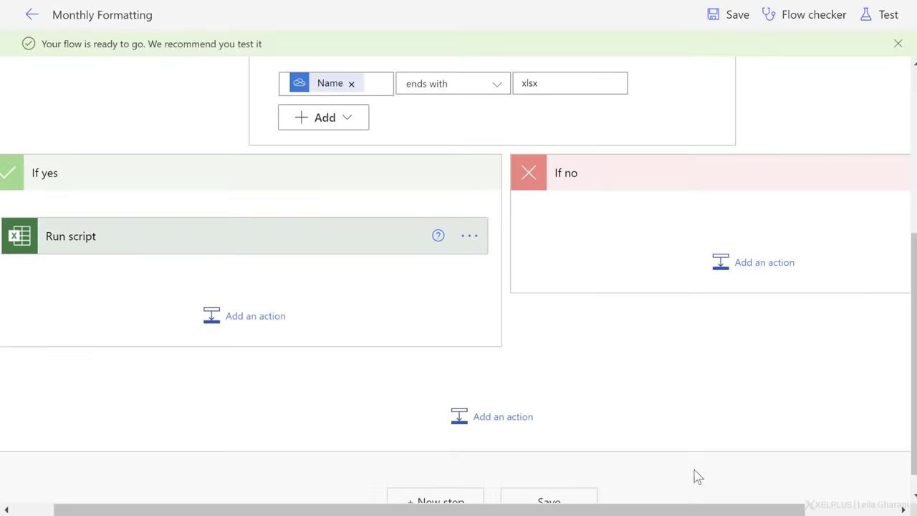
left_click(888, 14)
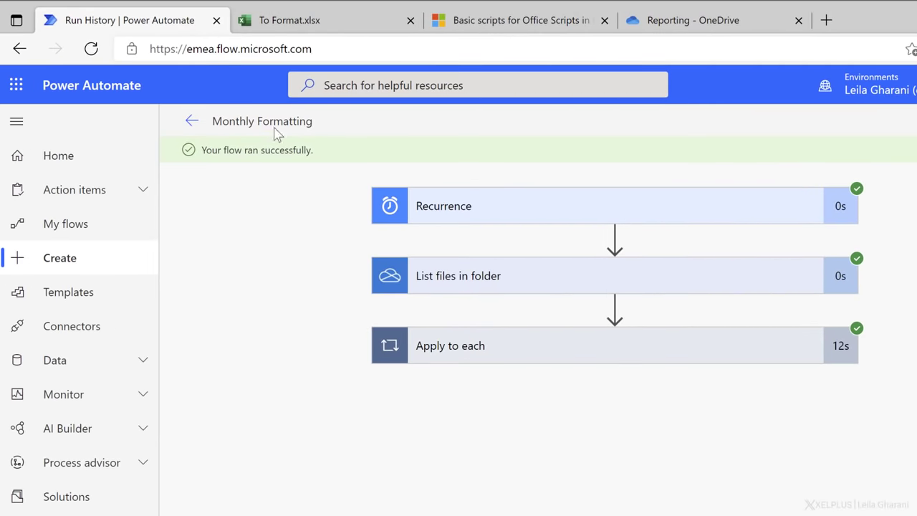
Switch to To Format.xlsx and view Sheet3 with bold headers and comma-formatted salaries
left_click(326, 20)
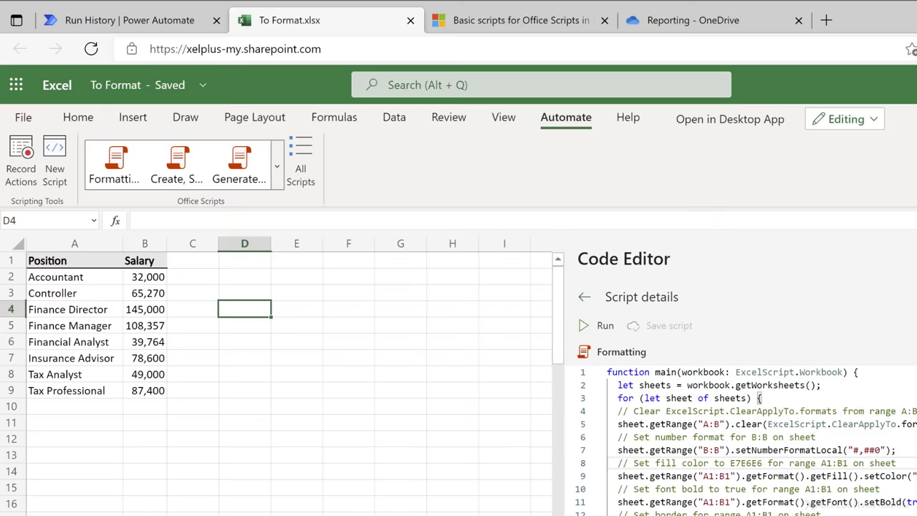
mouse_move(693, 20)
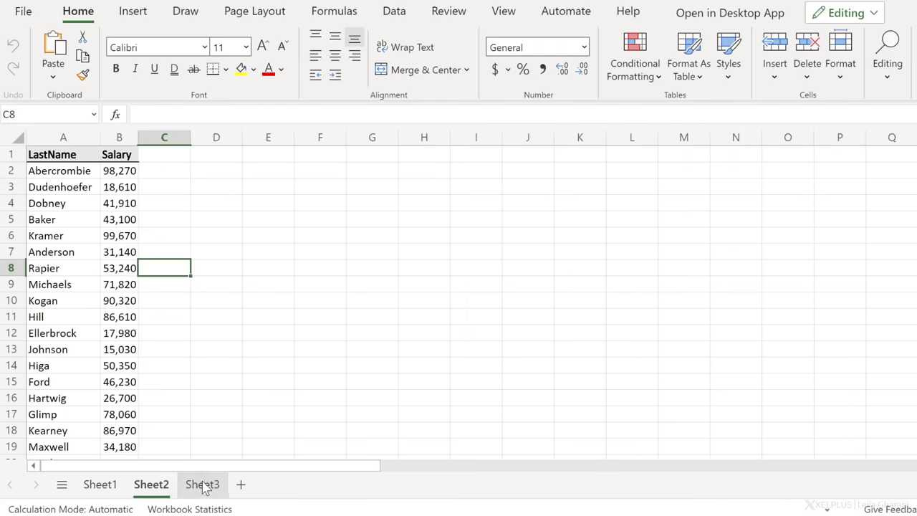
left_click(201, 484)
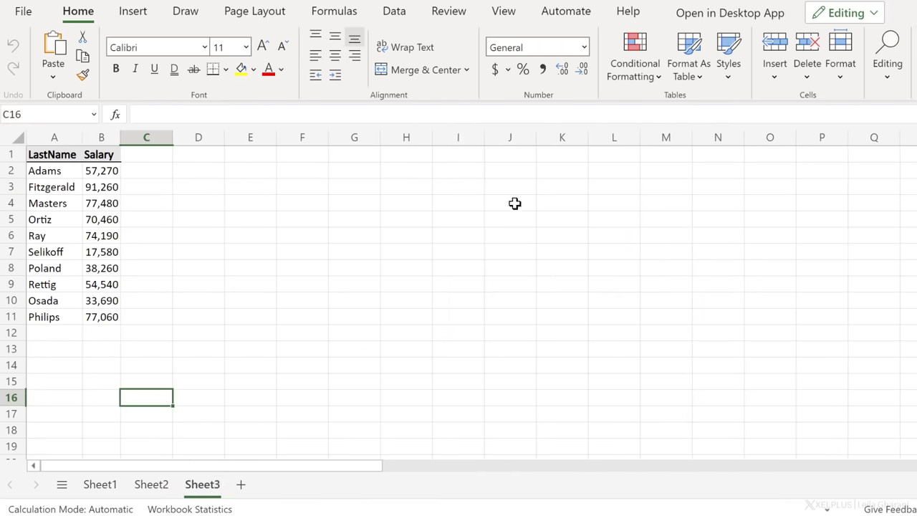